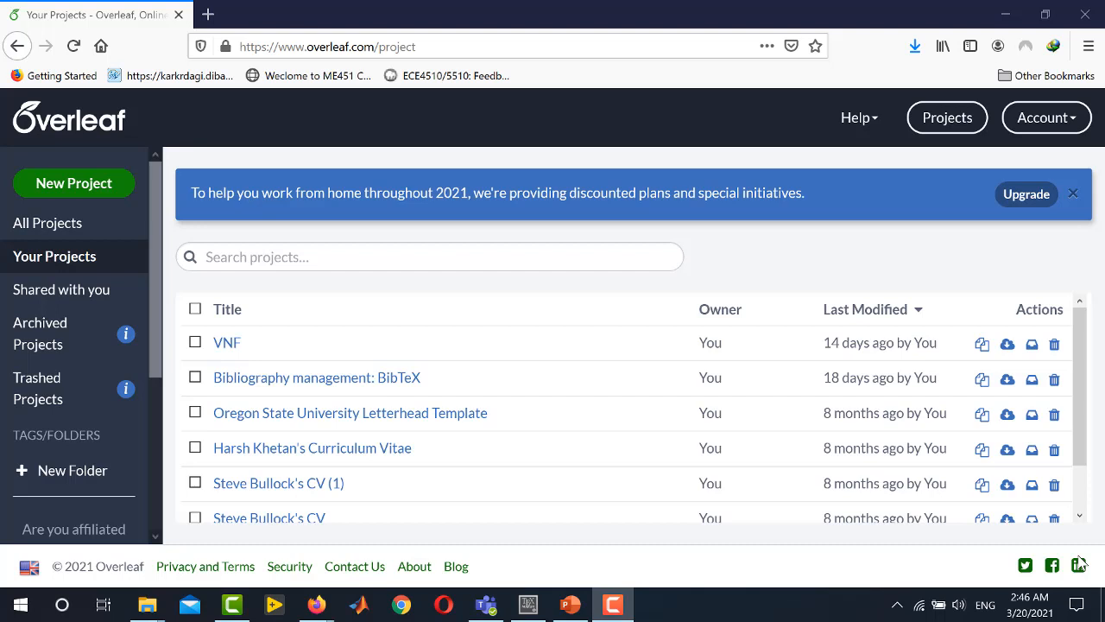
pyautogui.moveTo(836, 307)
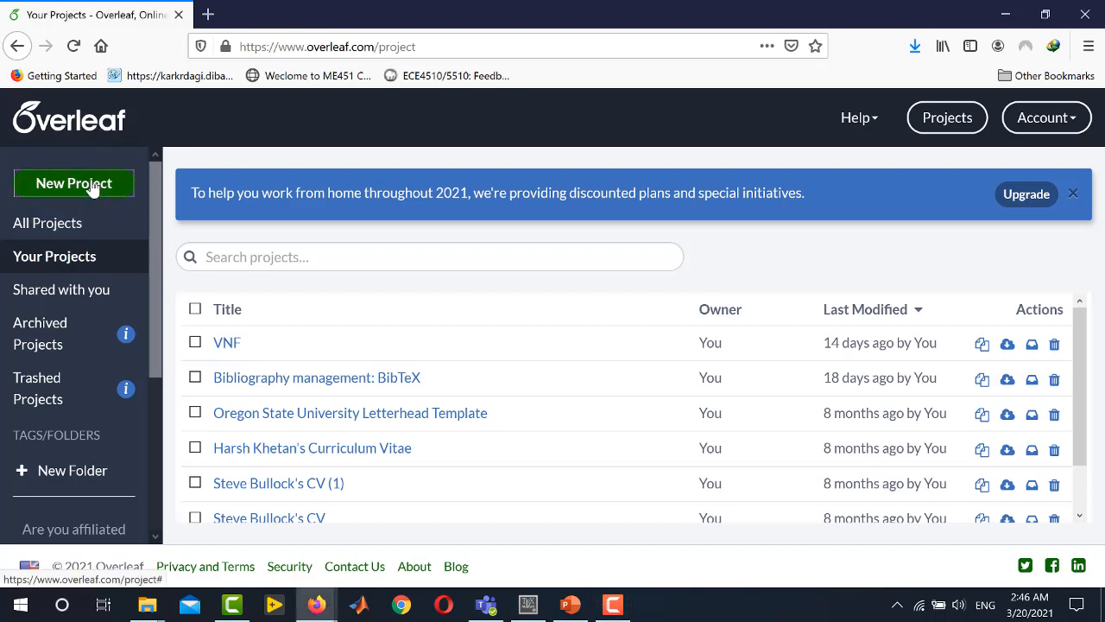
# - Create a new blank Overleaf project named 'First Project'
pyautogui.click(72, 183)
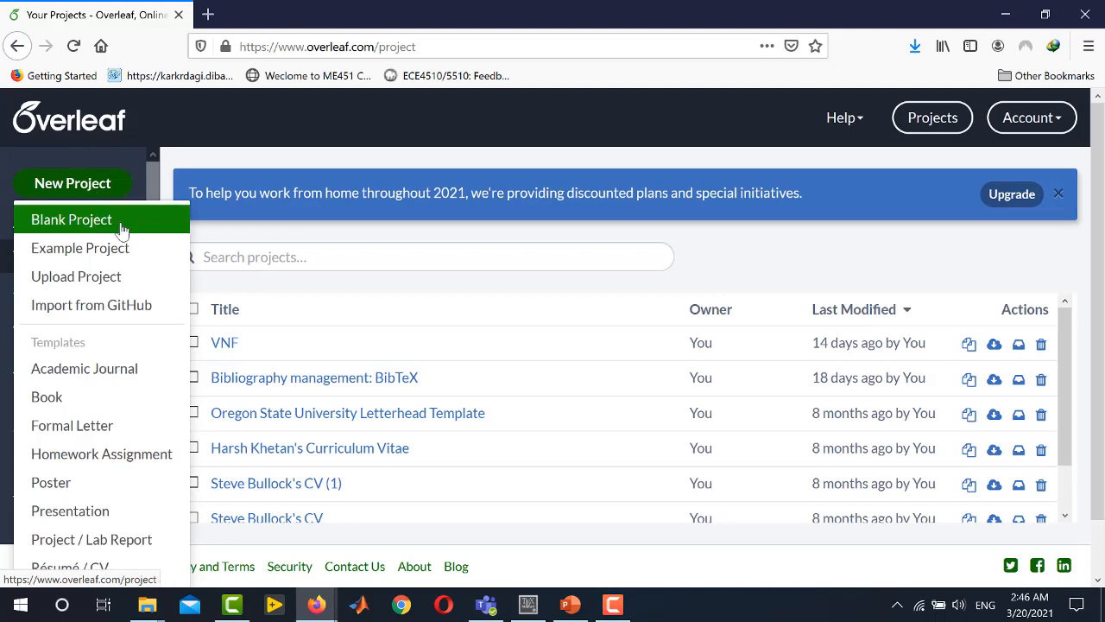
pyautogui.click(72, 218)
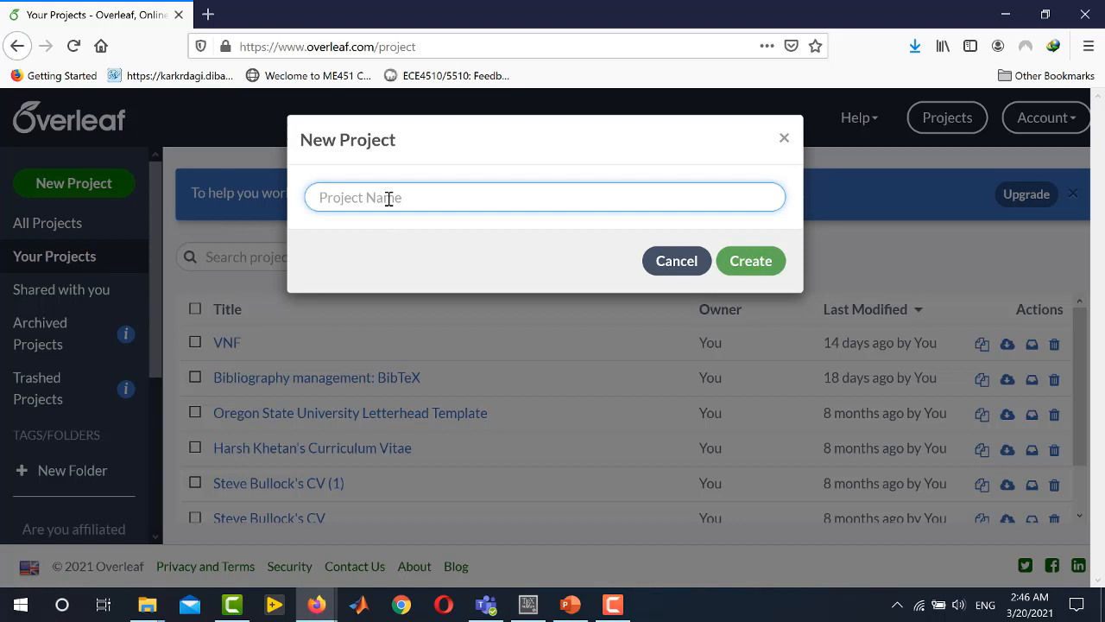
pyautogui.write('First Projec')
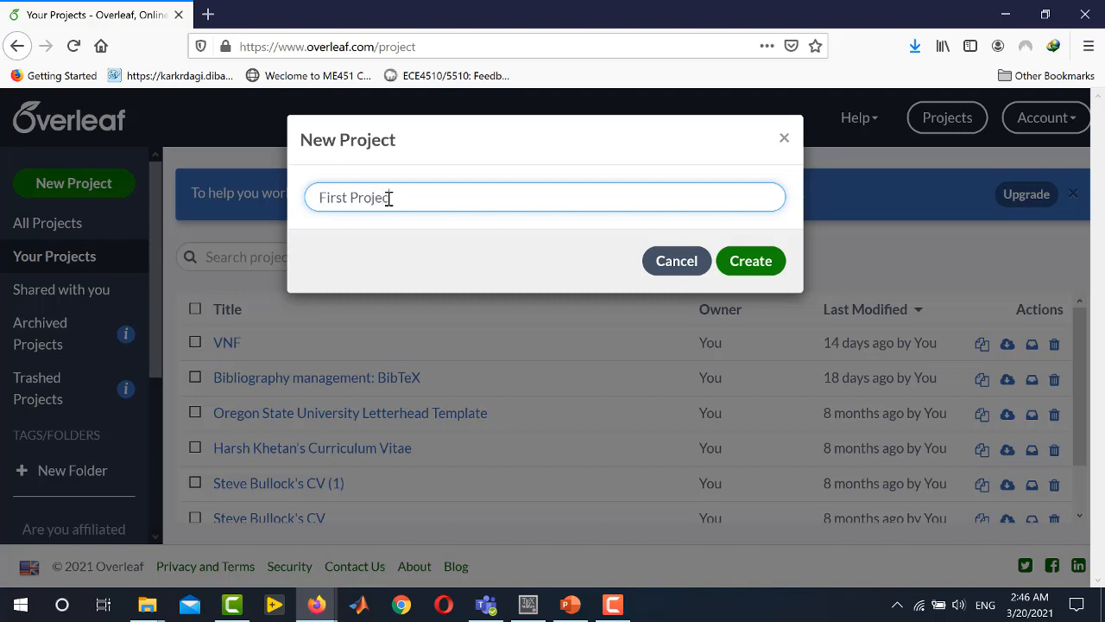
pyautogui.click(749, 260)
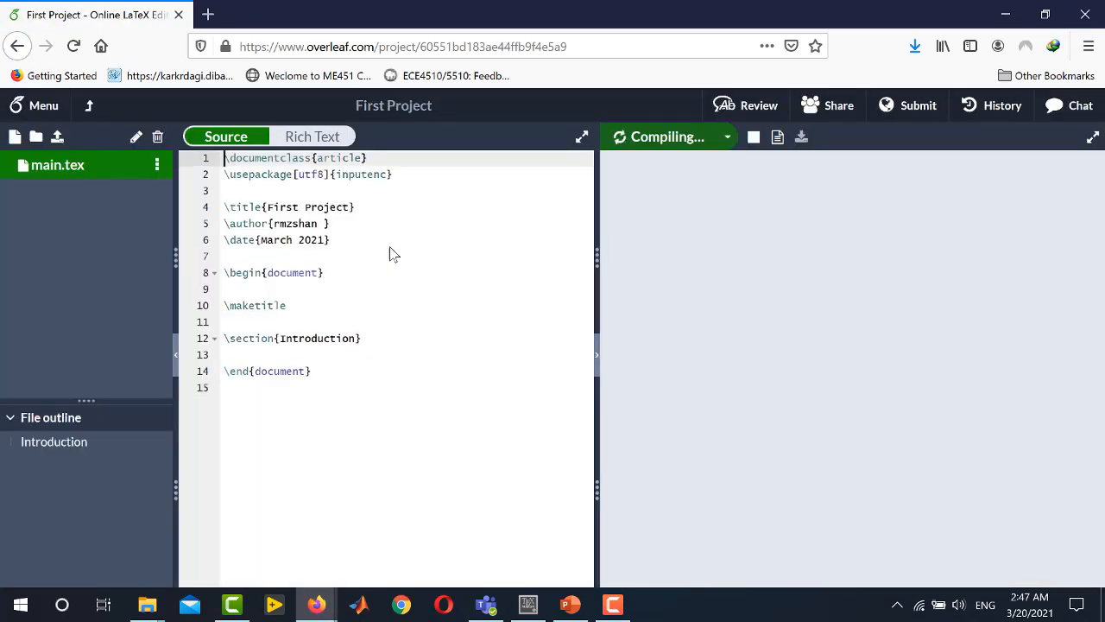
# - Compile starter main.tex so the PDF shows title, author, date and Introduction
pyautogui.click(665, 137)
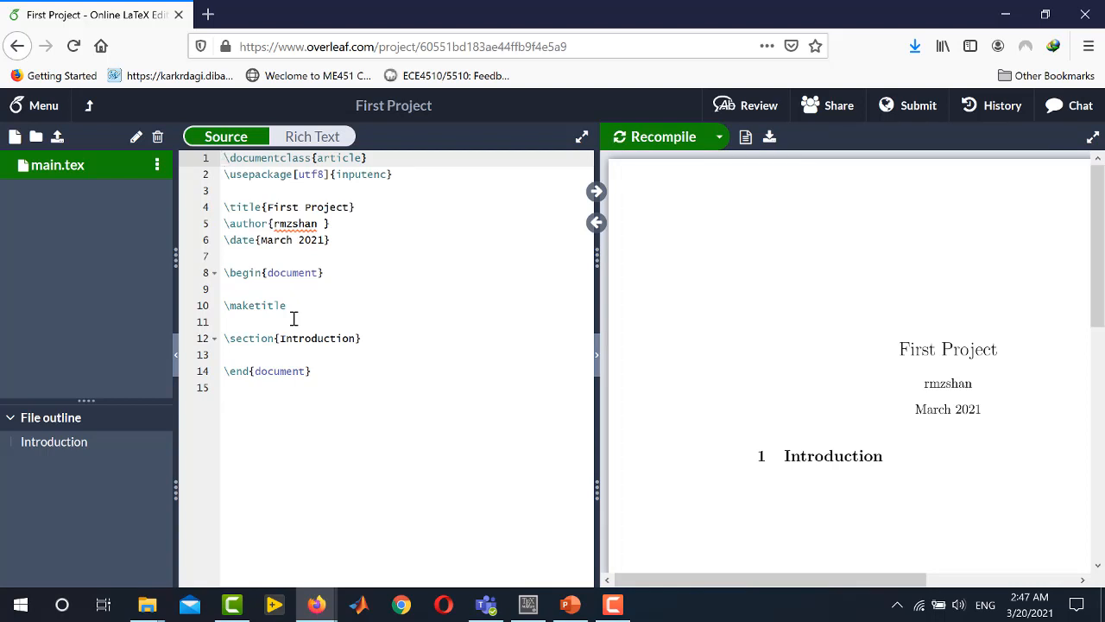
pyautogui.moveTo(145, 265)
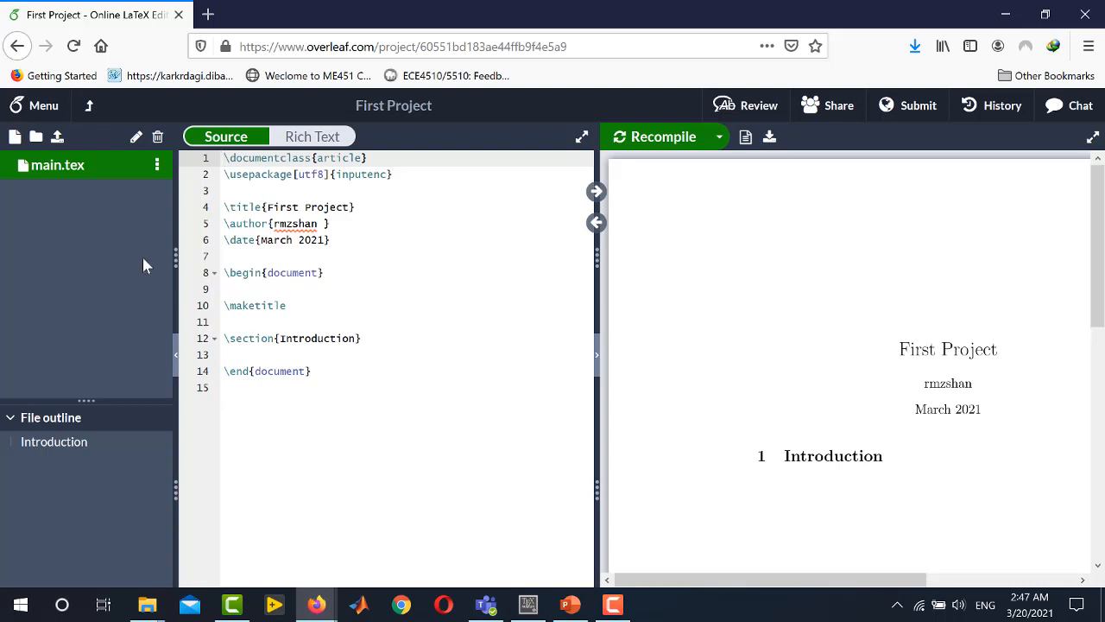
pyautogui.moveTo(95, 209)
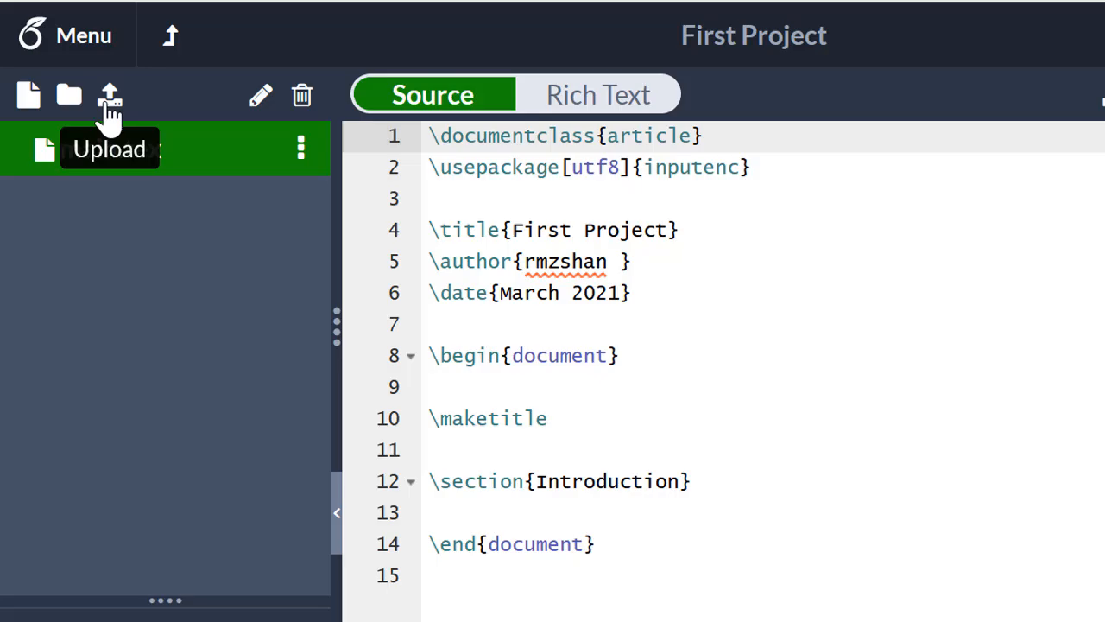
# - Upload the hexagon images Fig1.jpg and Fig2.png from the Desktop into the project
pyautogui.click(109, 95)
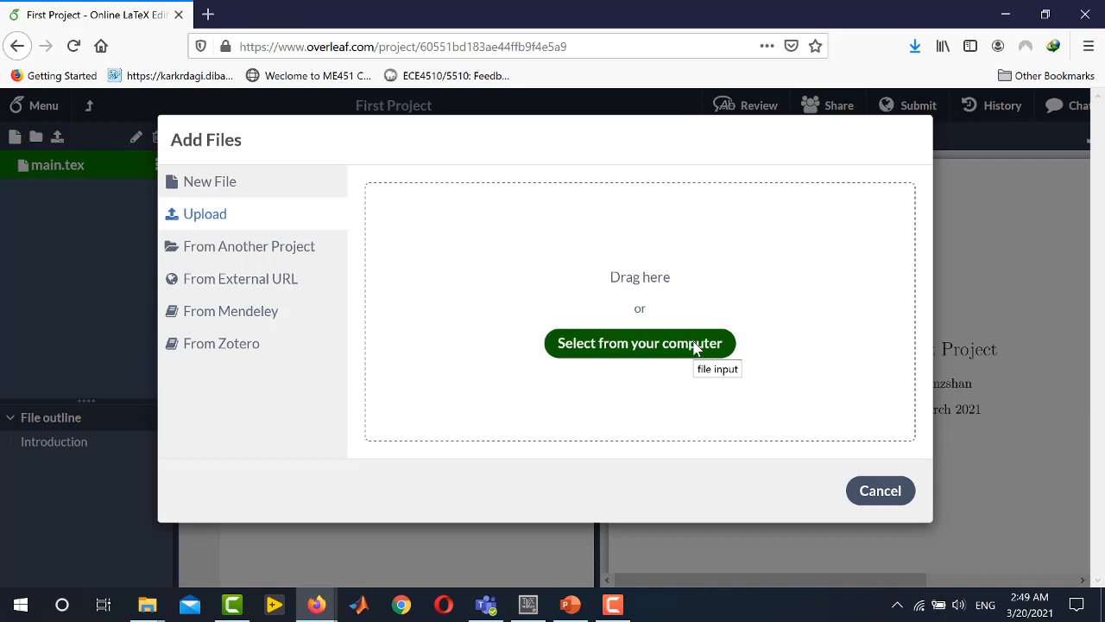
pyautogui.moveTo(639, 346)
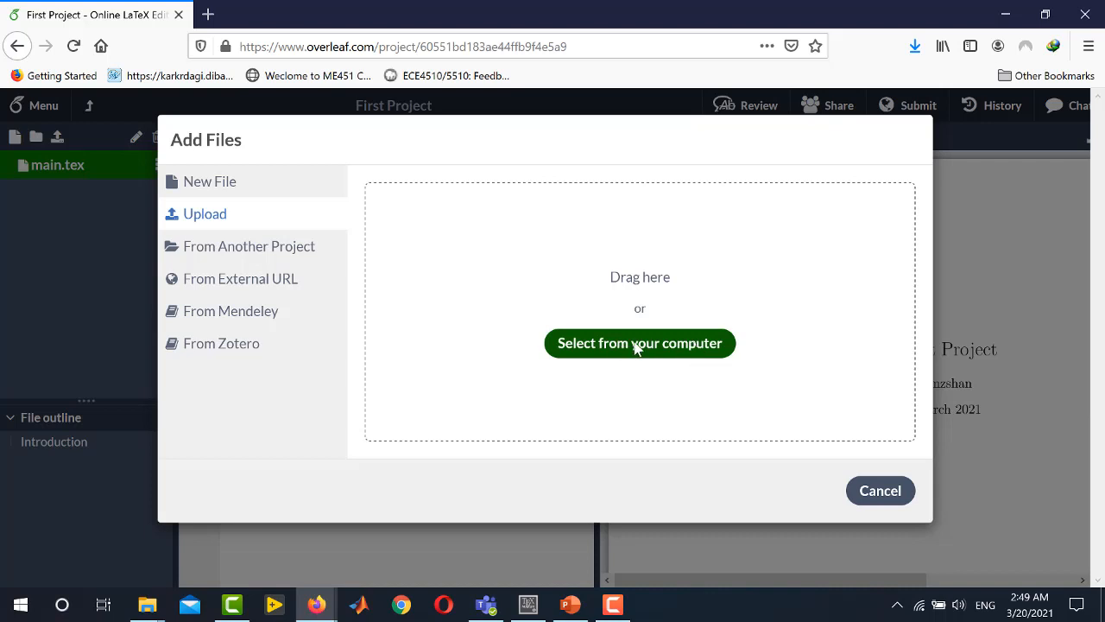
pyautogui.click(640, 343)
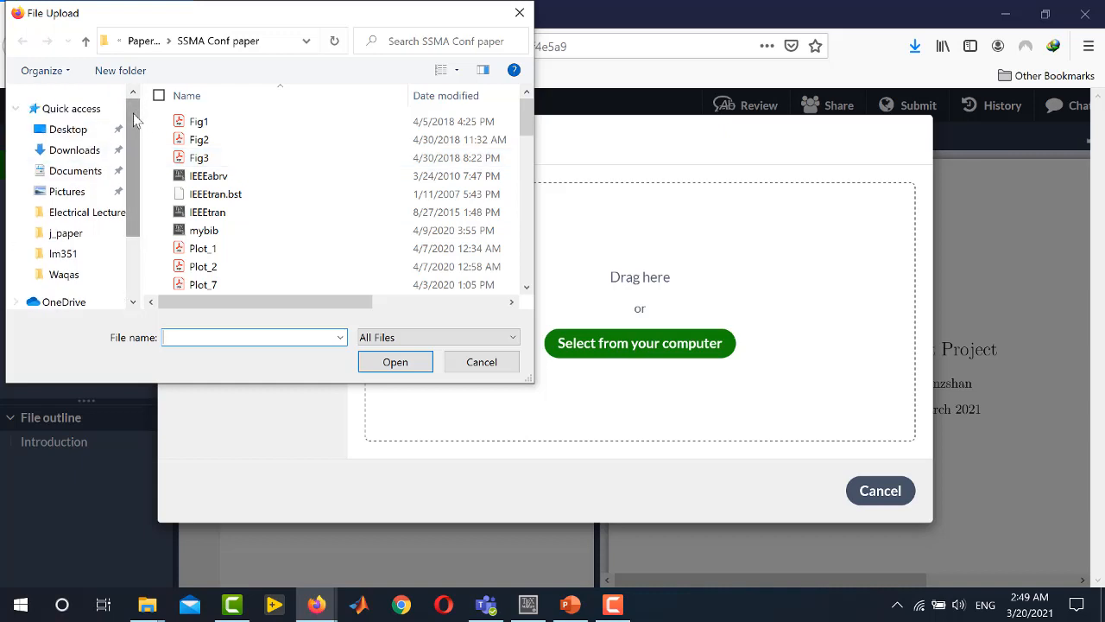
pyautogui.click(67, 129)
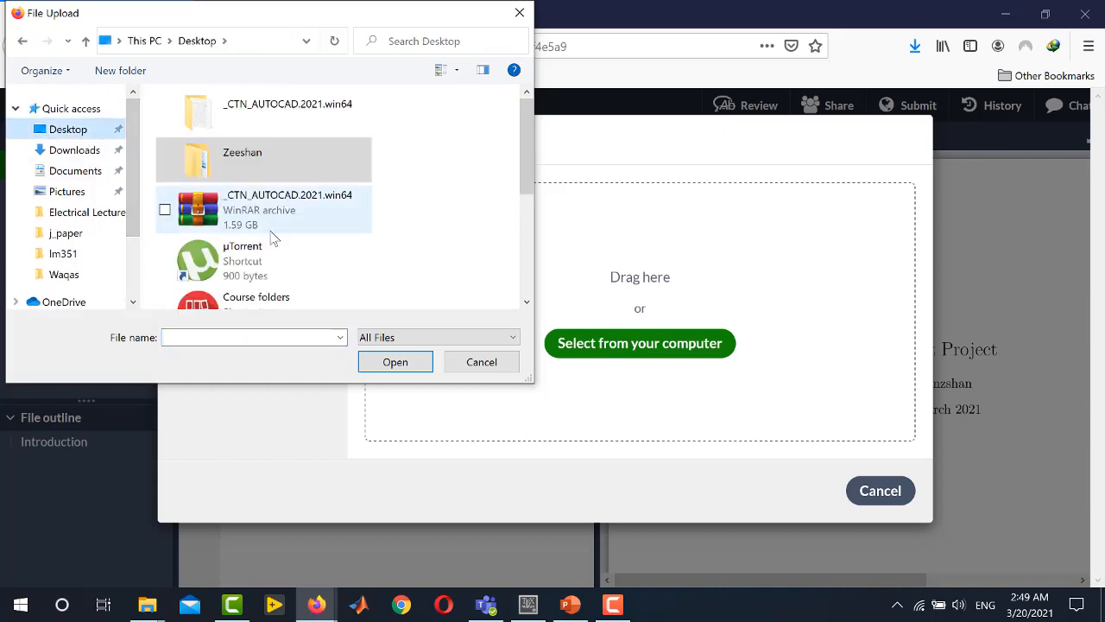
pyautogui.scroll(-3)
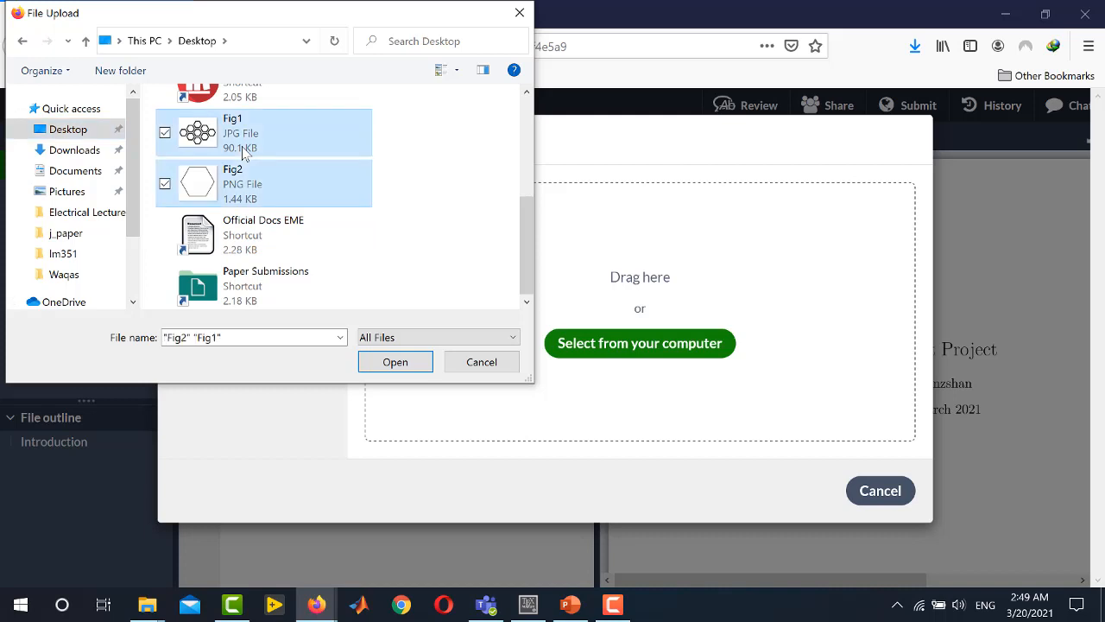
pyautogui.moveTo(270, 153)
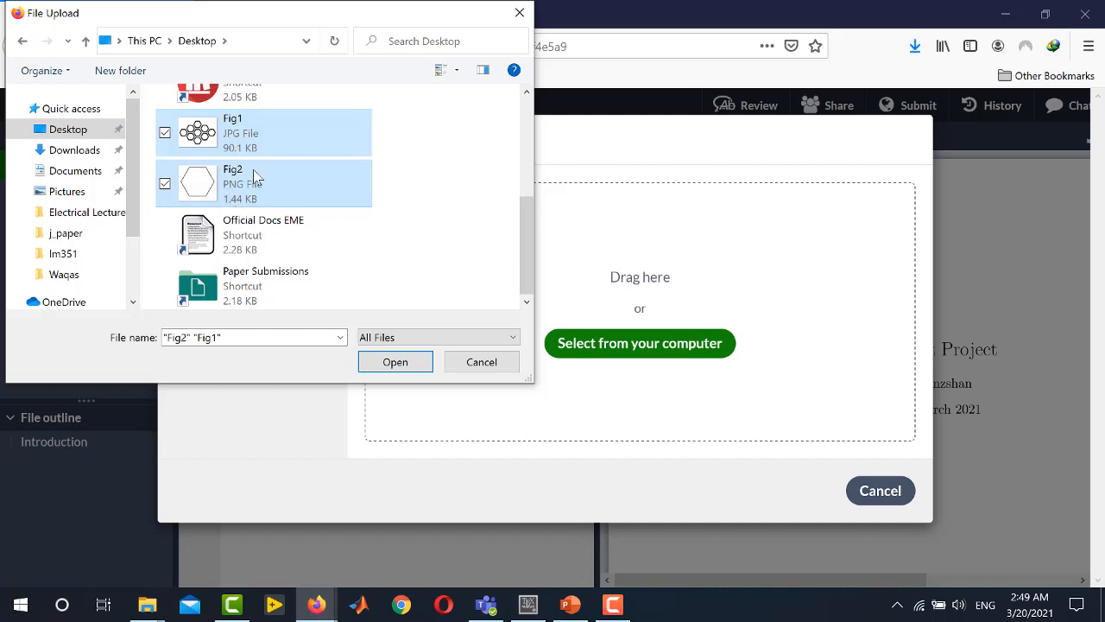
pyautogui.click(394, 361)
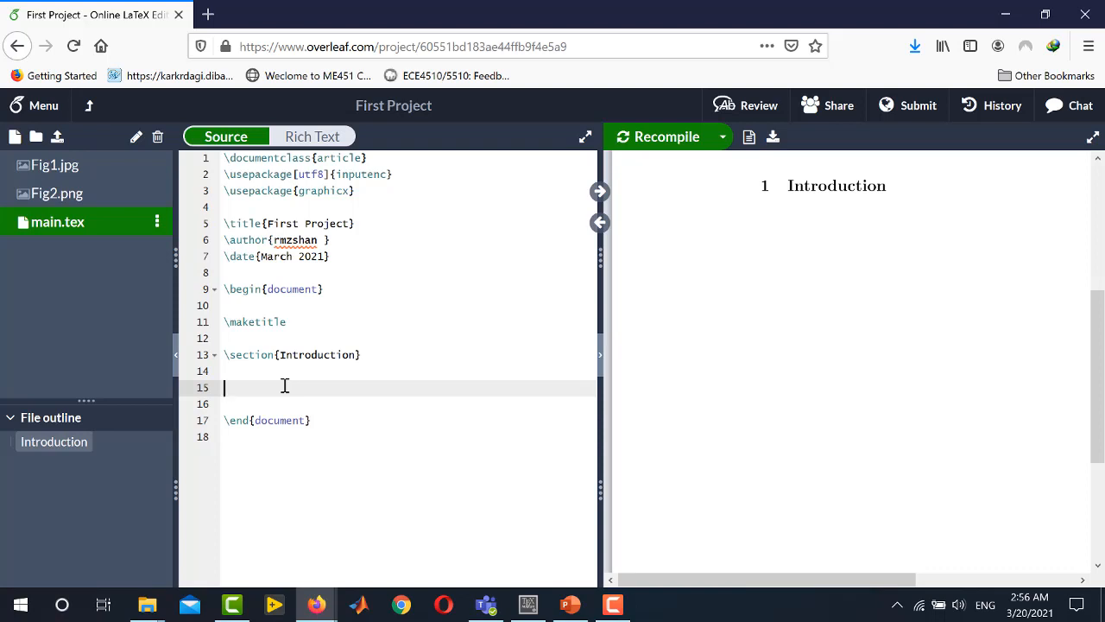
# - Insert a centered figure with Fig1.jpg at \linewidth, caption 'Caption' and label fig:my_label
pyautogui.write('\\')
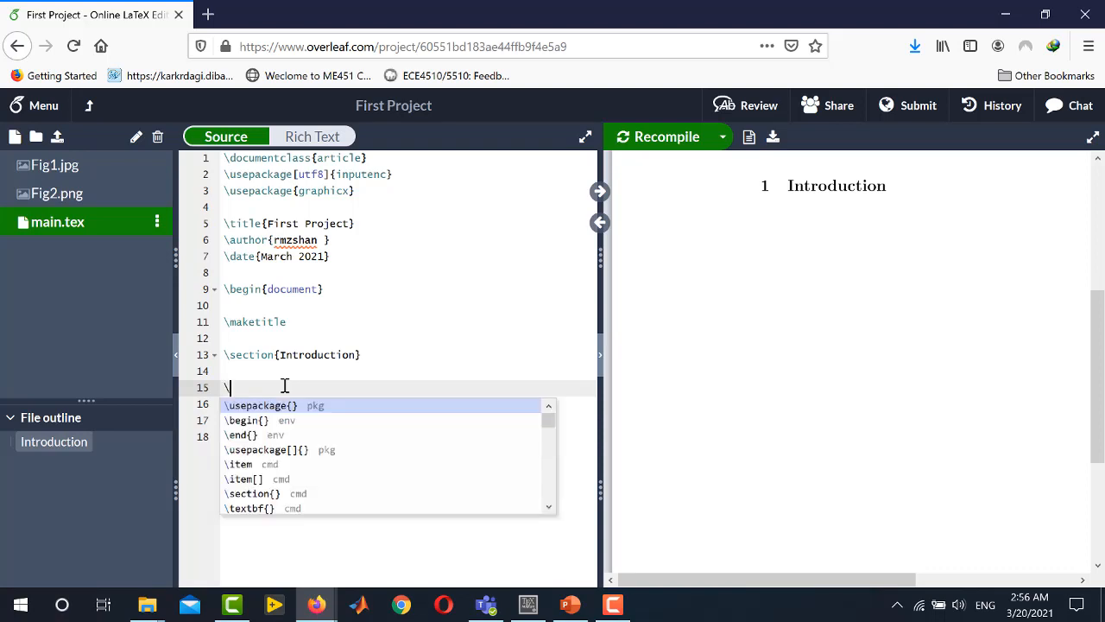
pyautogui.write('begin')
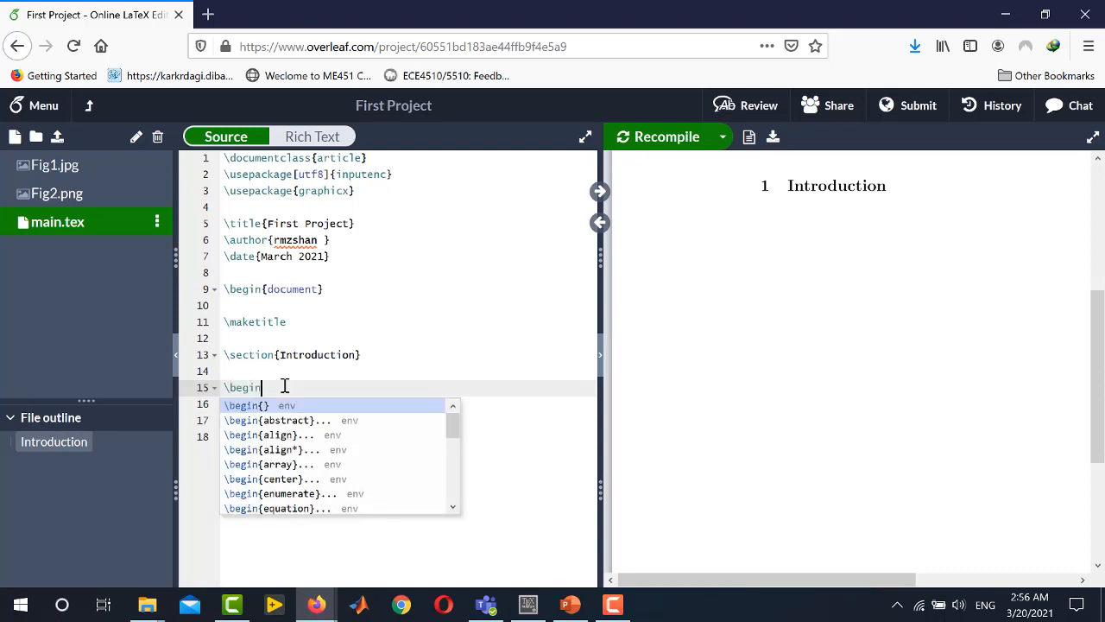
pyautogui.write('{fi')
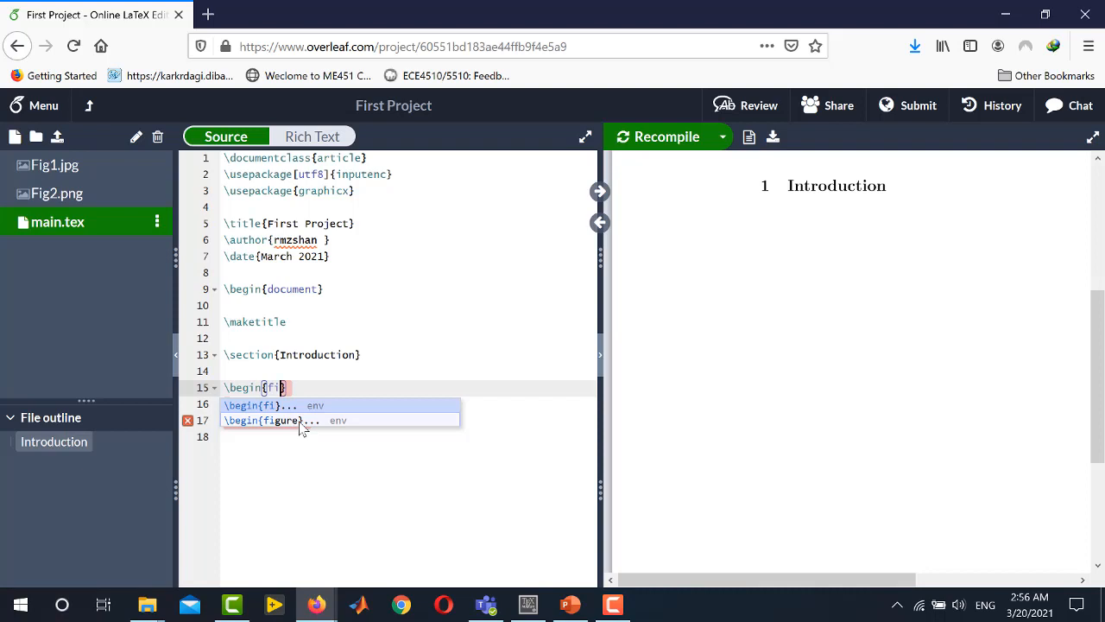
pyautogui.click(274, 421)
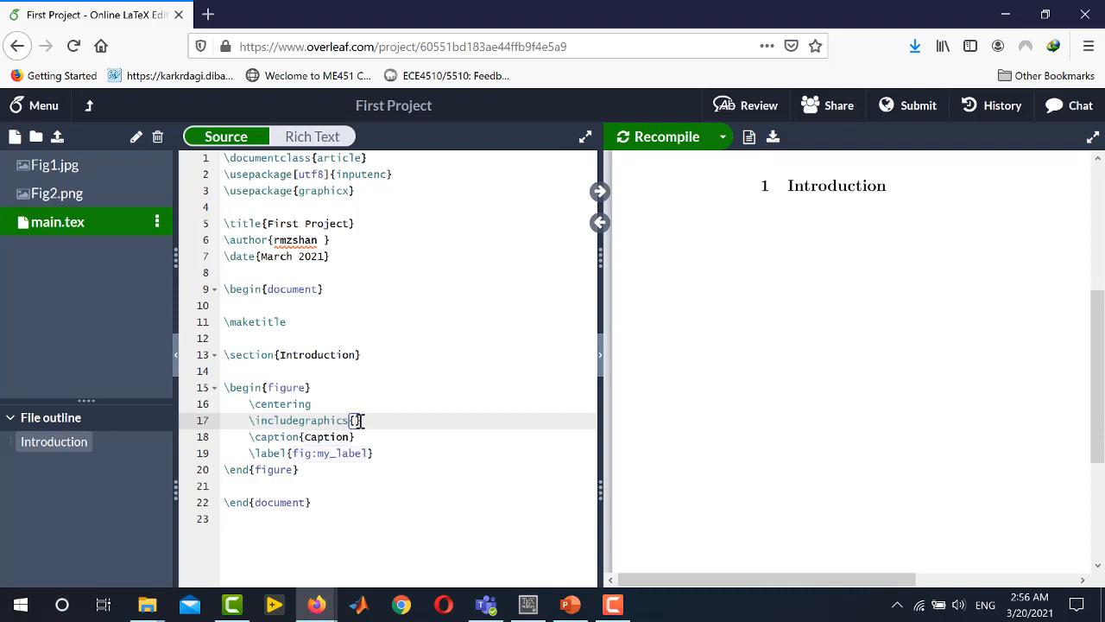
pyautogui.write('Fig1.jpg')
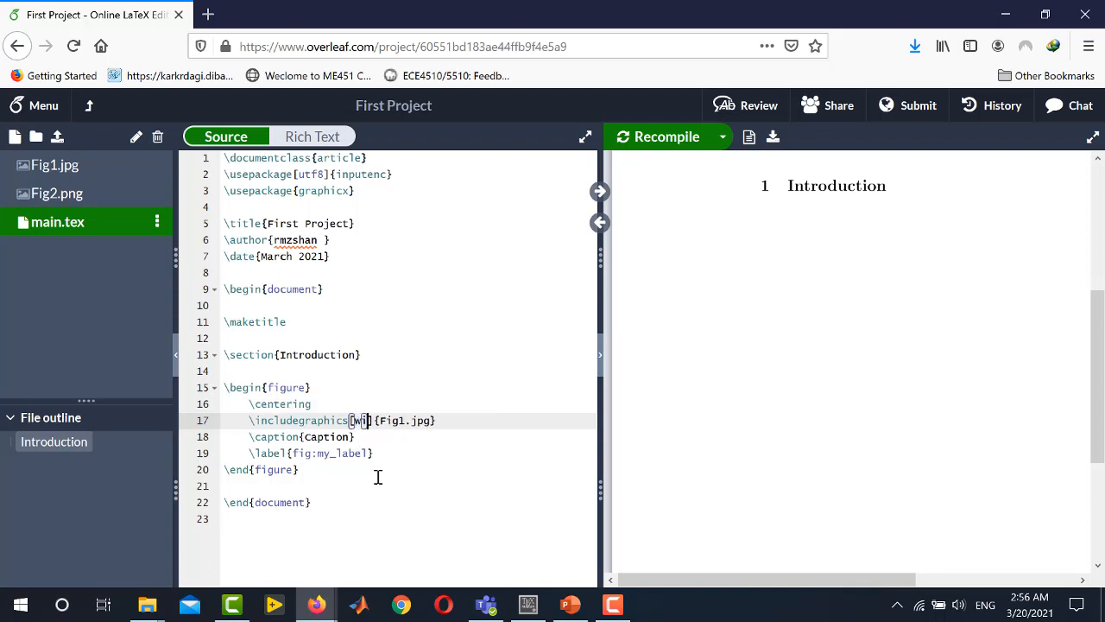
pyautogui.write('idth=')
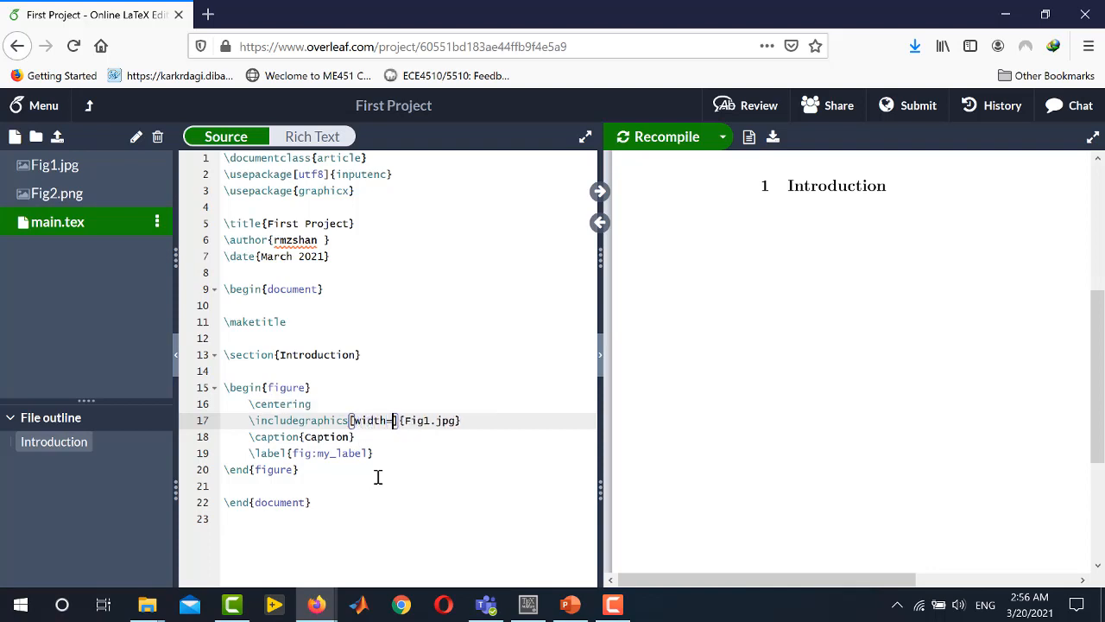
pyautogui.write('\\linw')
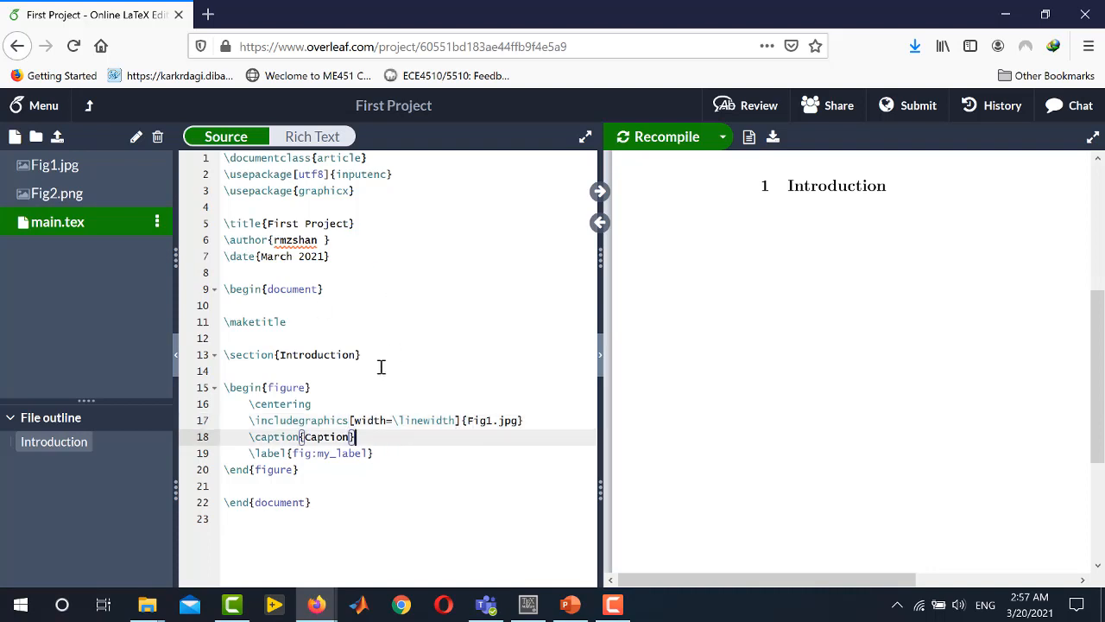
pyautogui.moveTo(270, 244)
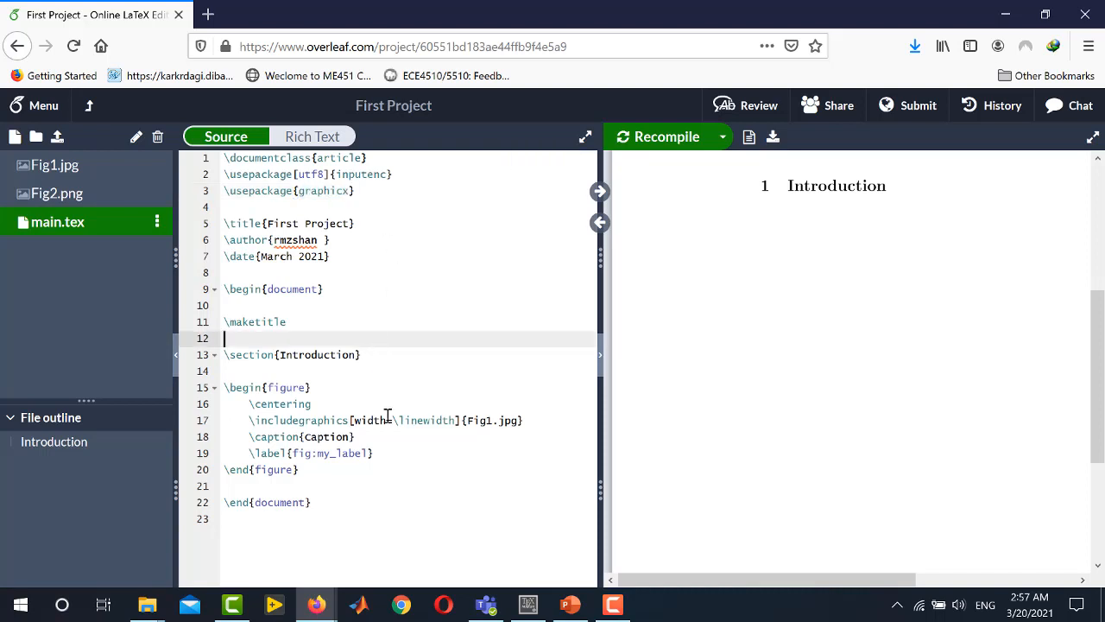
# - Recompile so the preview shows the hexagon image captioned 'Figure 1: Caption'
pyautogui.click(666, 137)
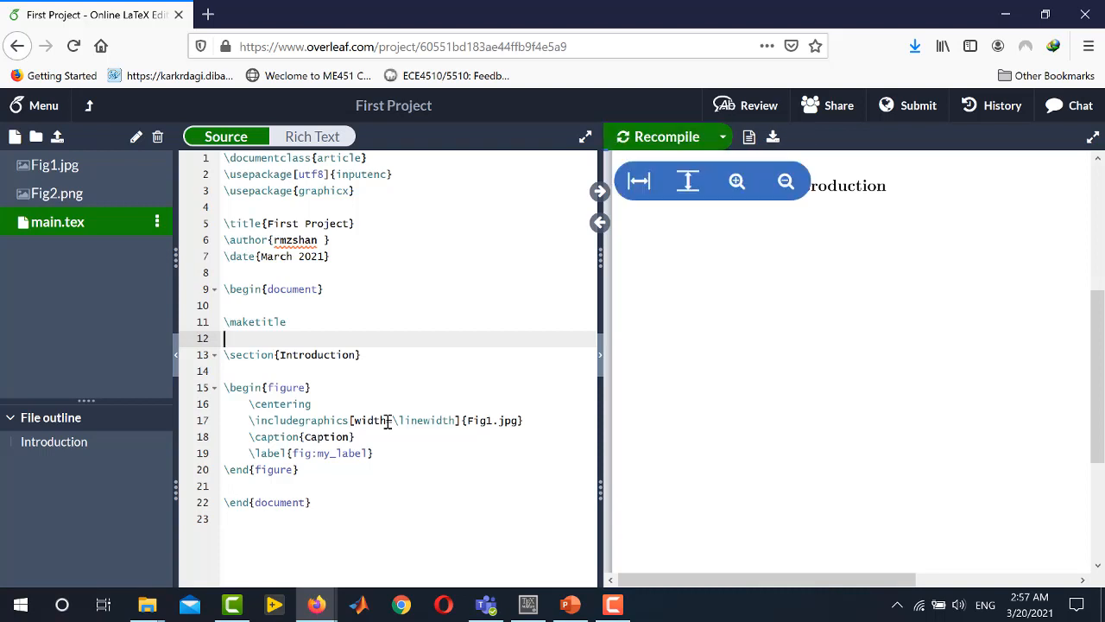
pyautogui.click(665, 136)
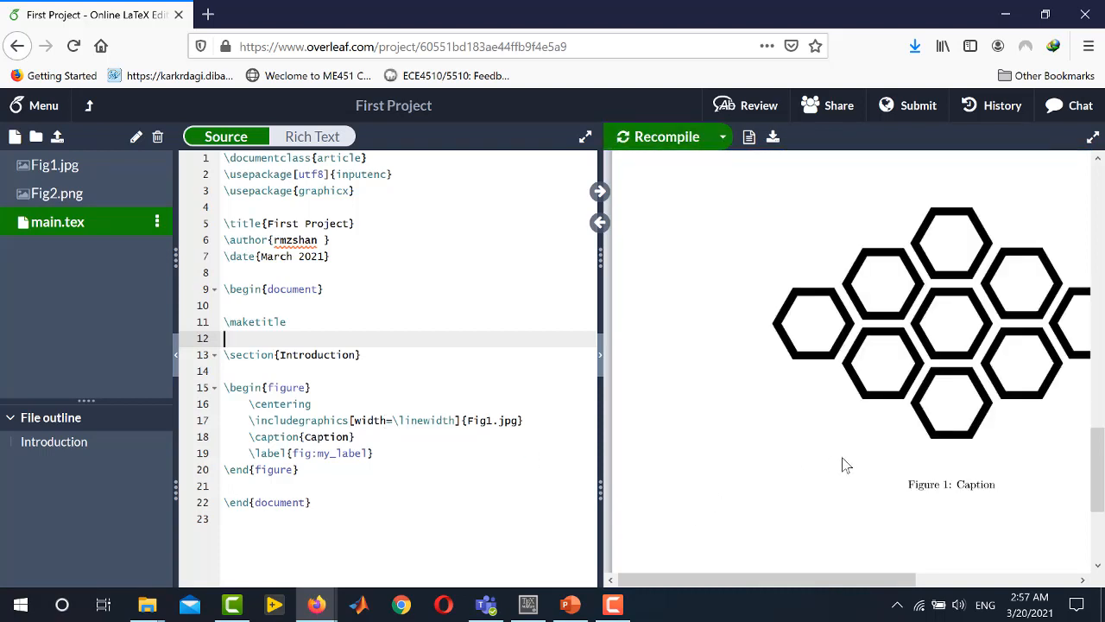
pyautogui.moveTo(757, 487)
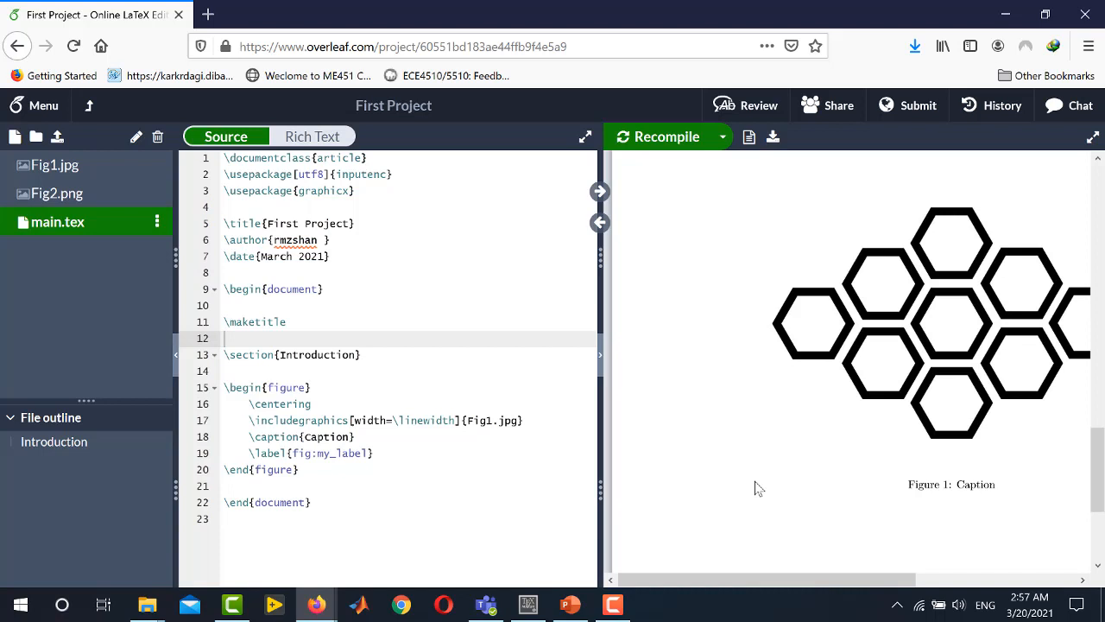
pyautogui.moveTo(850, 447)
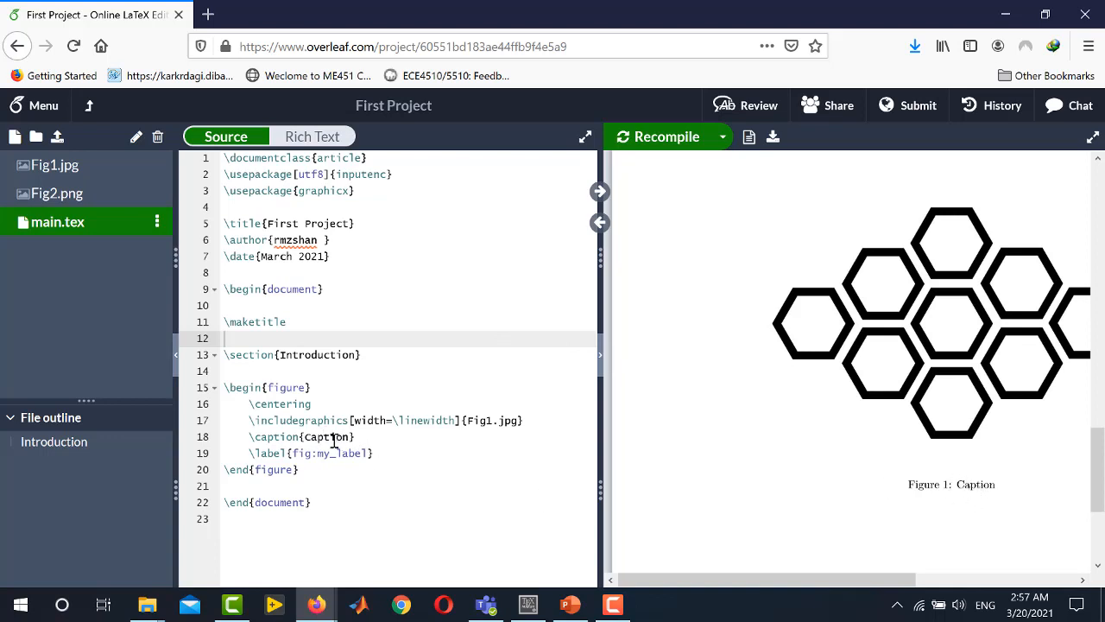
# - Replace the caption text with 'My first figure' and recompile the preview
pyautogui.doubleClick(326, 436)
pyautogui.write('My first ')
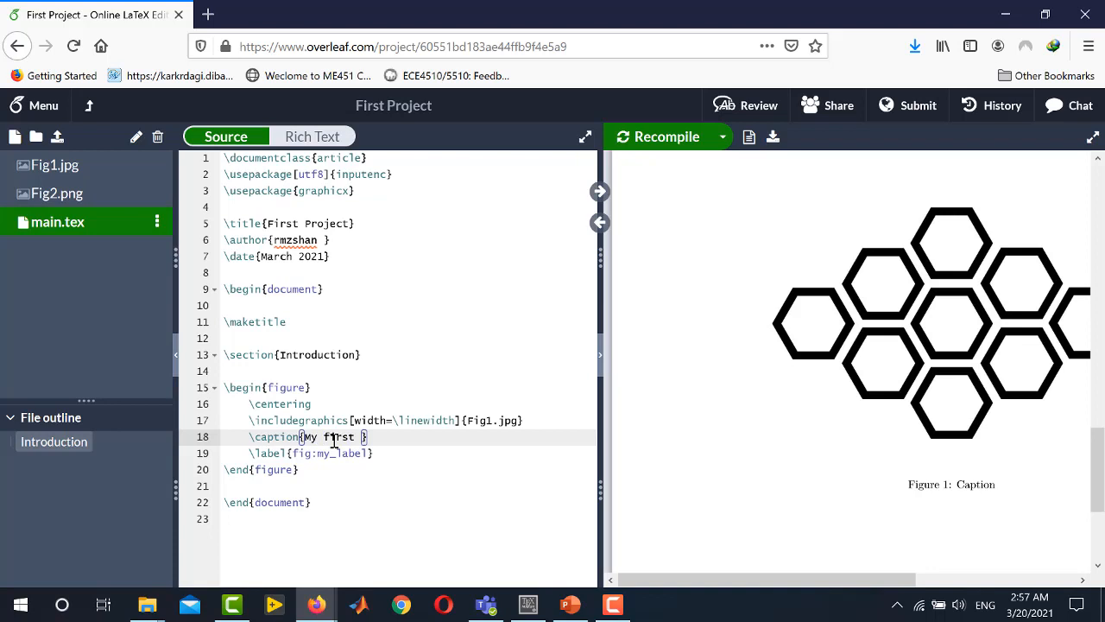
pyautogui.write('figure')
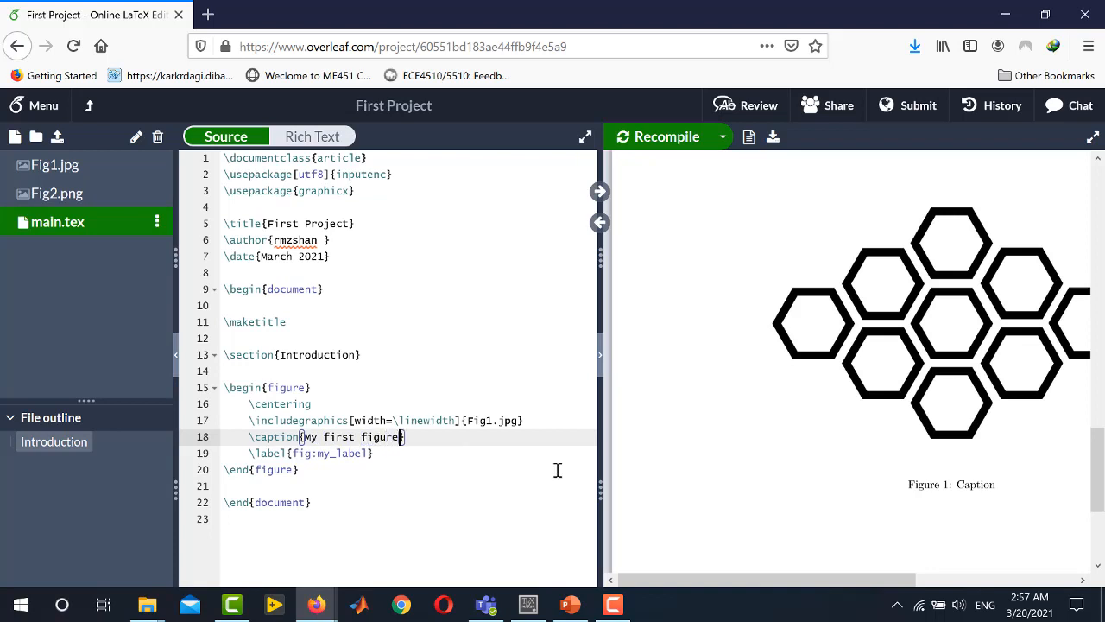
pyautogui.moveTo(334, 457)
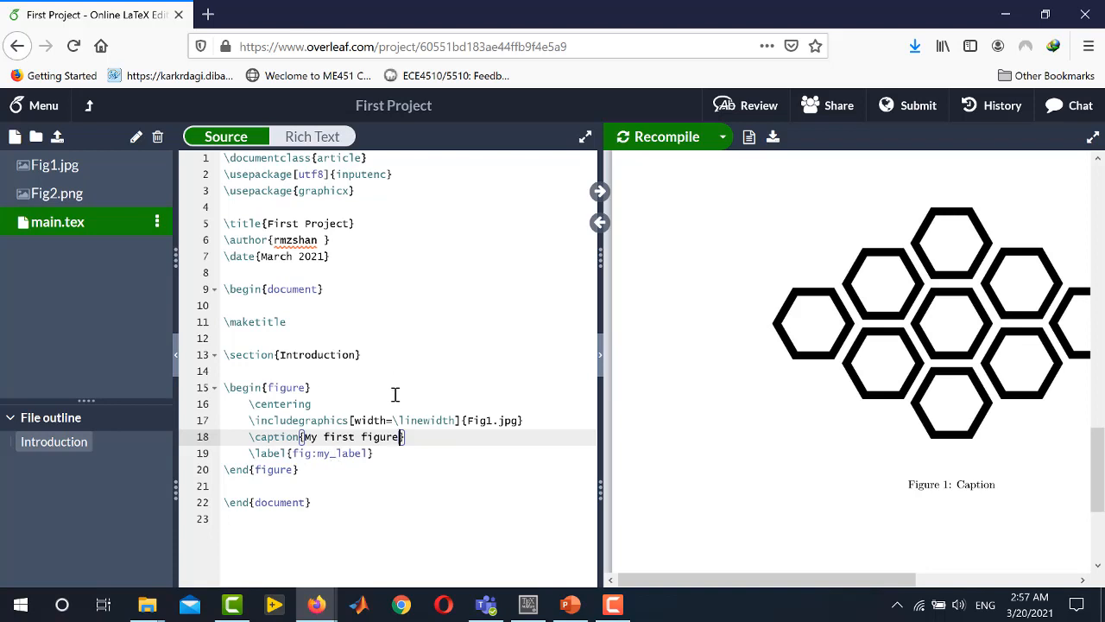
pyautogui.click(657, 136)
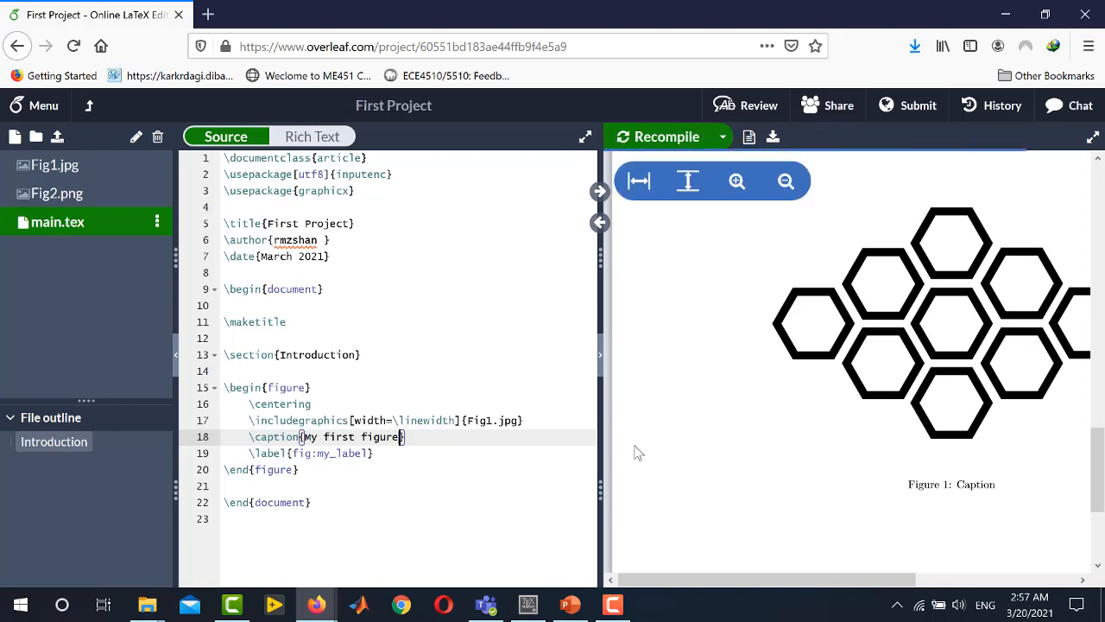
pyautogui.click(665, 137)
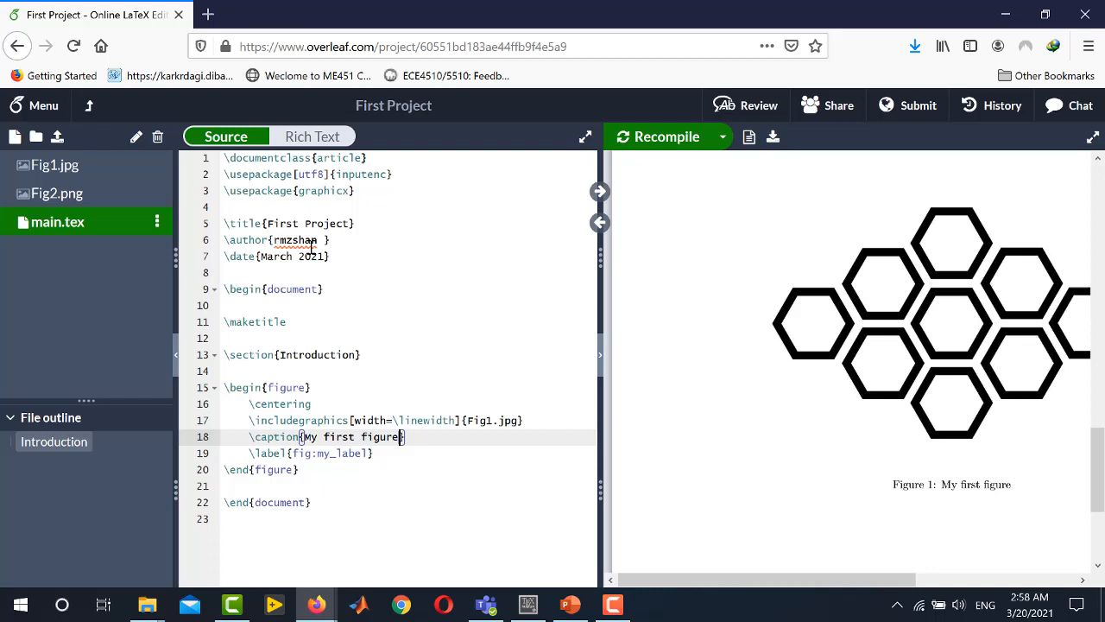
pyautogui.click(357, 191)
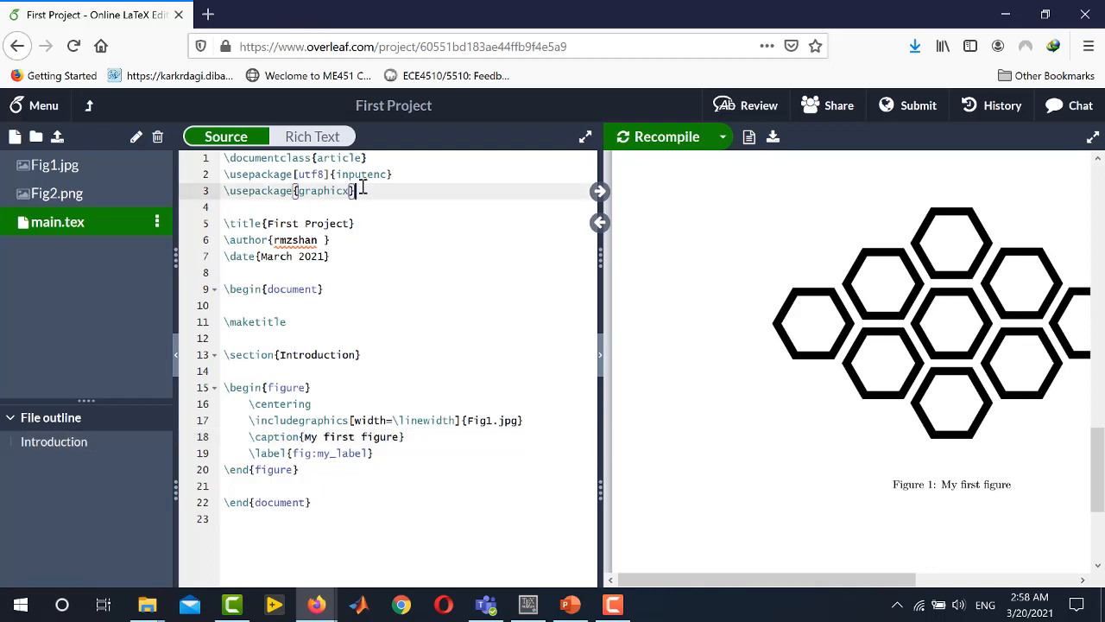
# - Add \usepackage{subfigure} to the preamble below the graphicx line
pyautogui.write('\\')
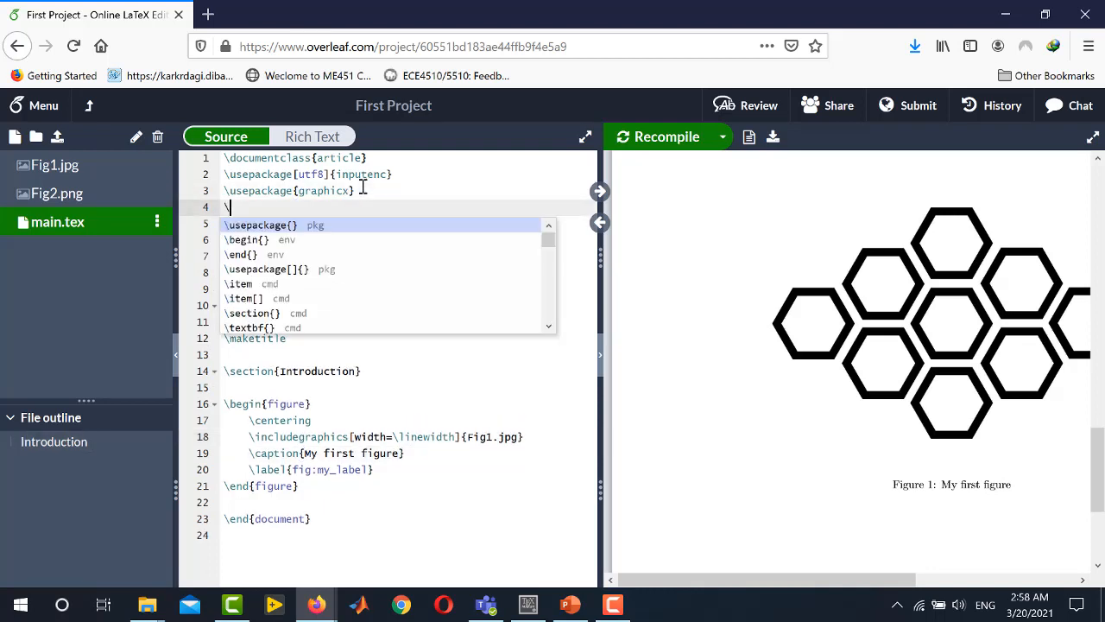
pyautogui.write('use')
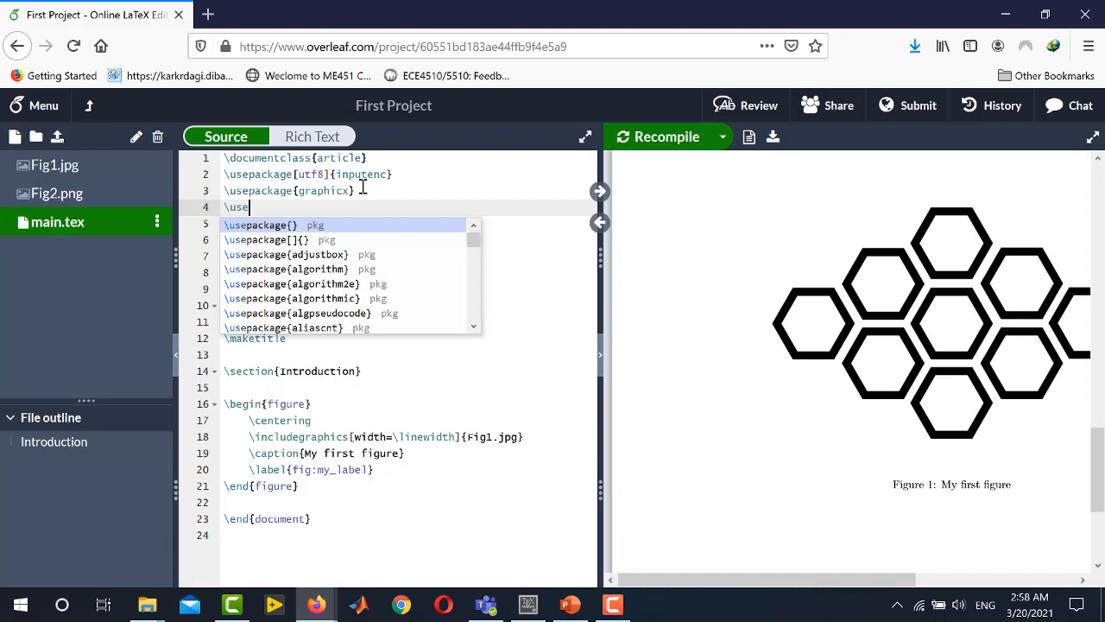
pyautogui.write('package')
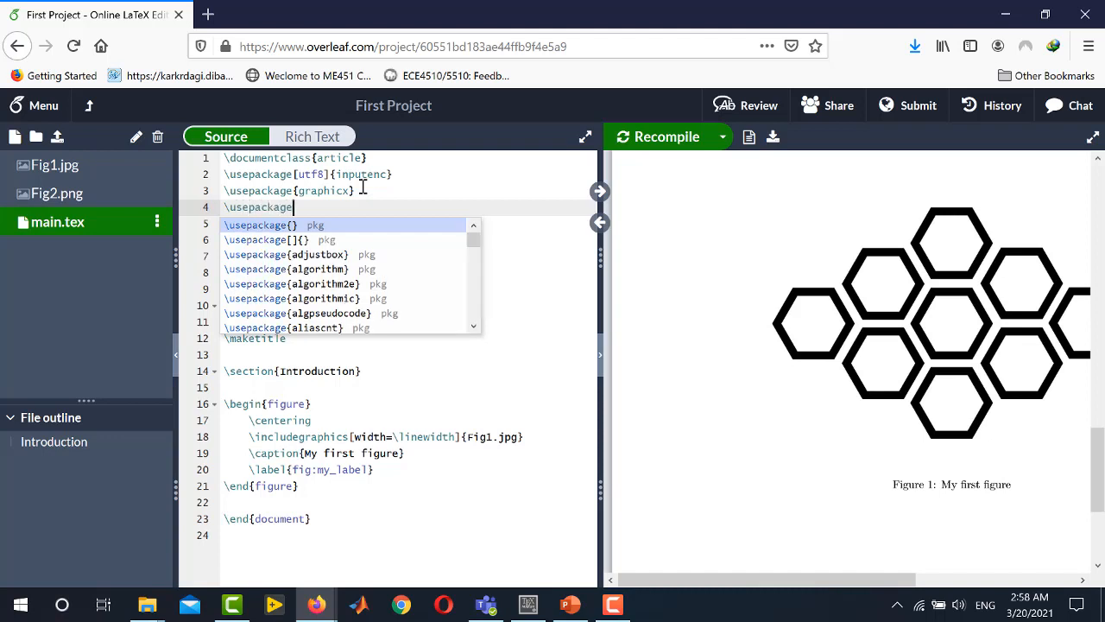
pyautogui.write('{sub')
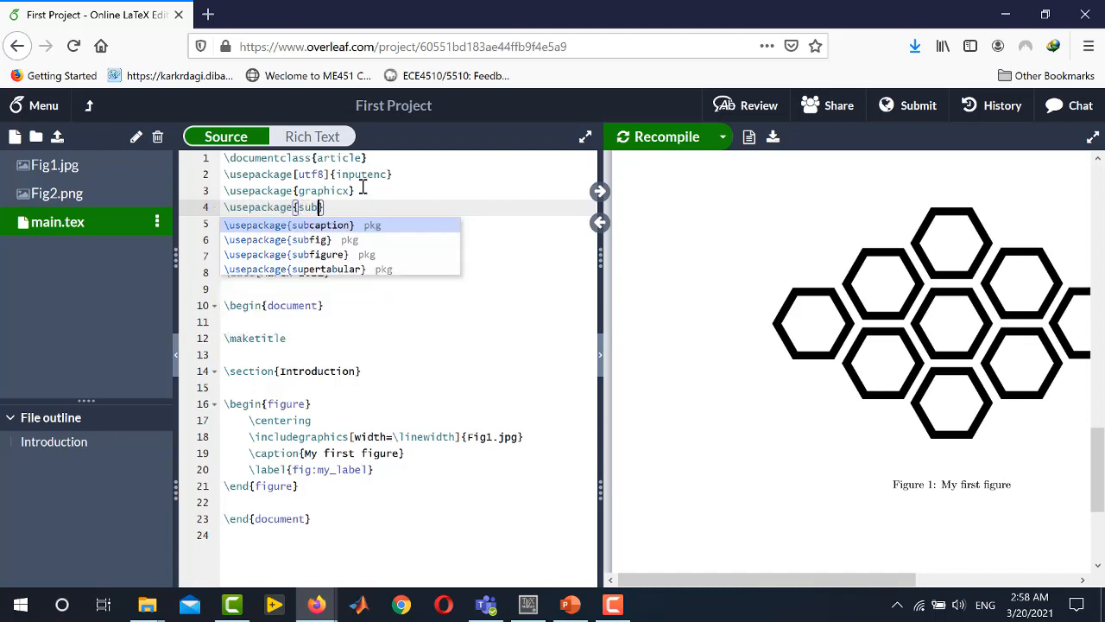
pyautogui.moveTo(367, 244)
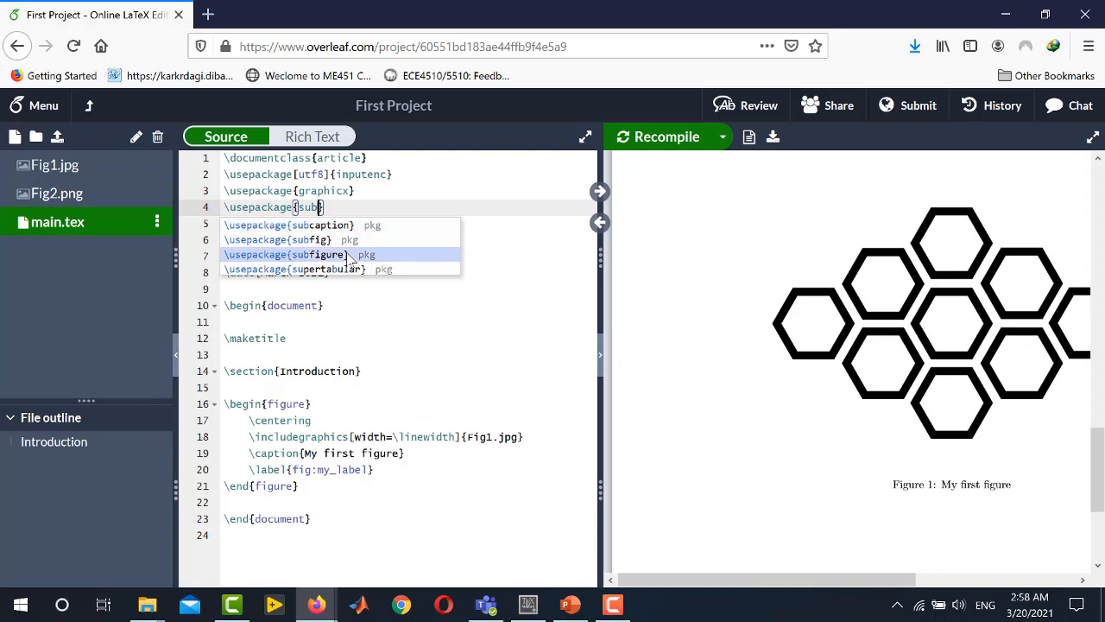
pyautogui.click(285, 254)
pyautogui.write('\\subfigure')
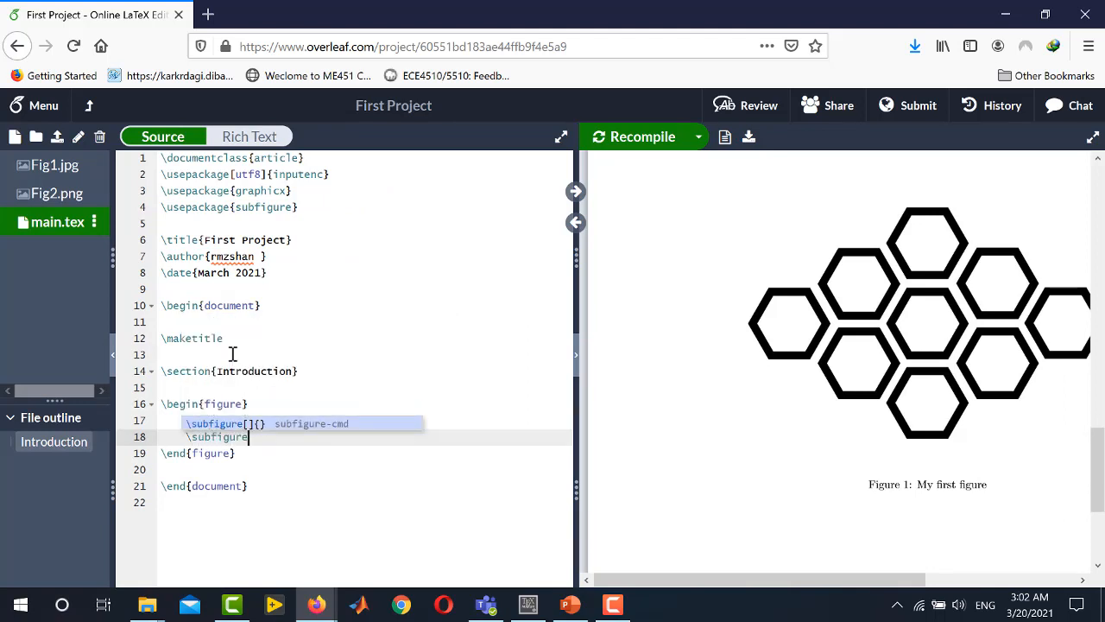
# - Fill the first subfigure with \includegraphics[width=\linewidth]{Fig1.jpg}
pyautogui.write('{')
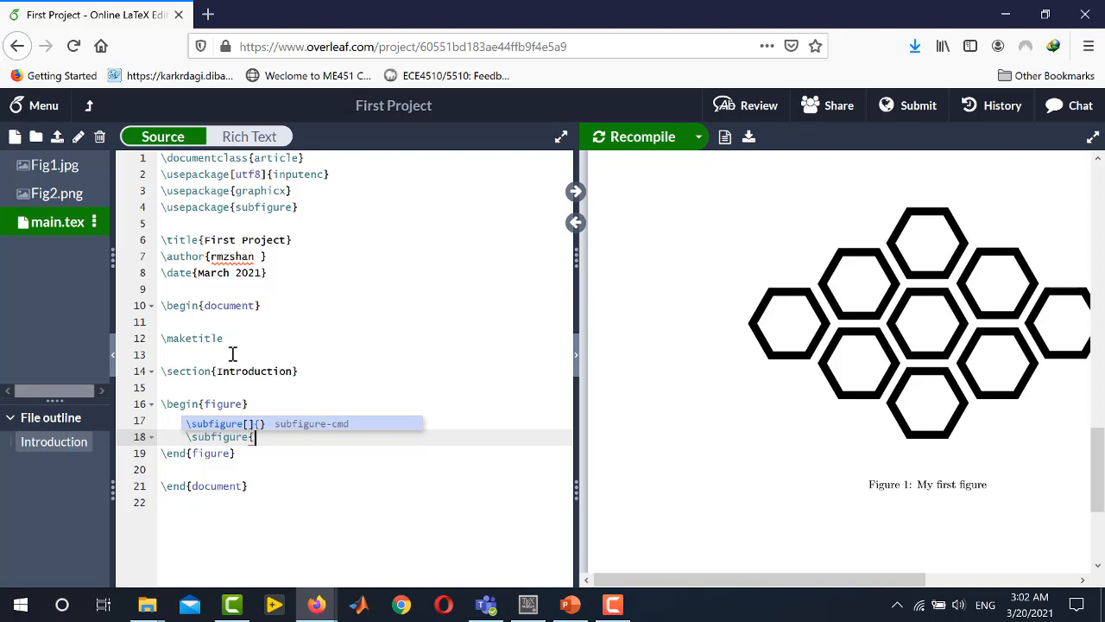
pyautogui.write('{')
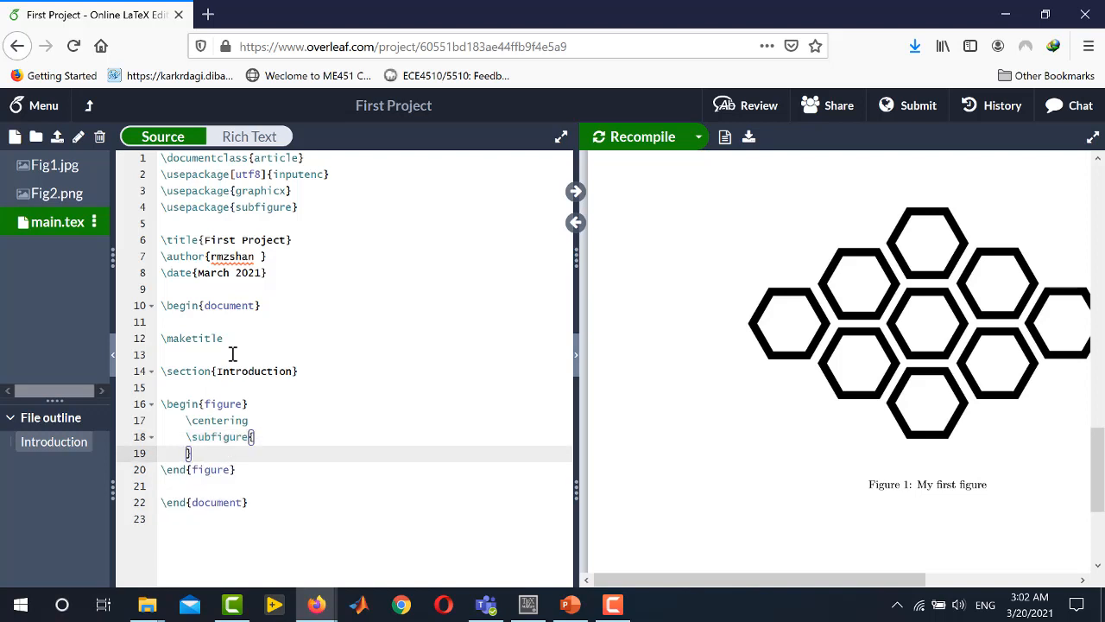
pyautogui.write('\\includ')
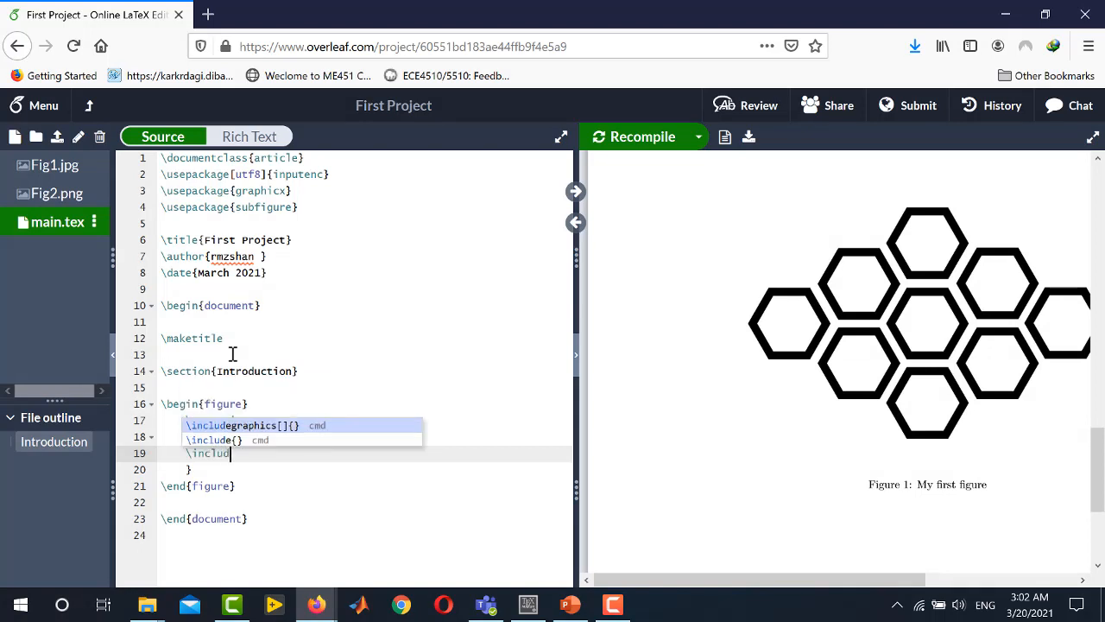
pyautogui.click(249, 425)
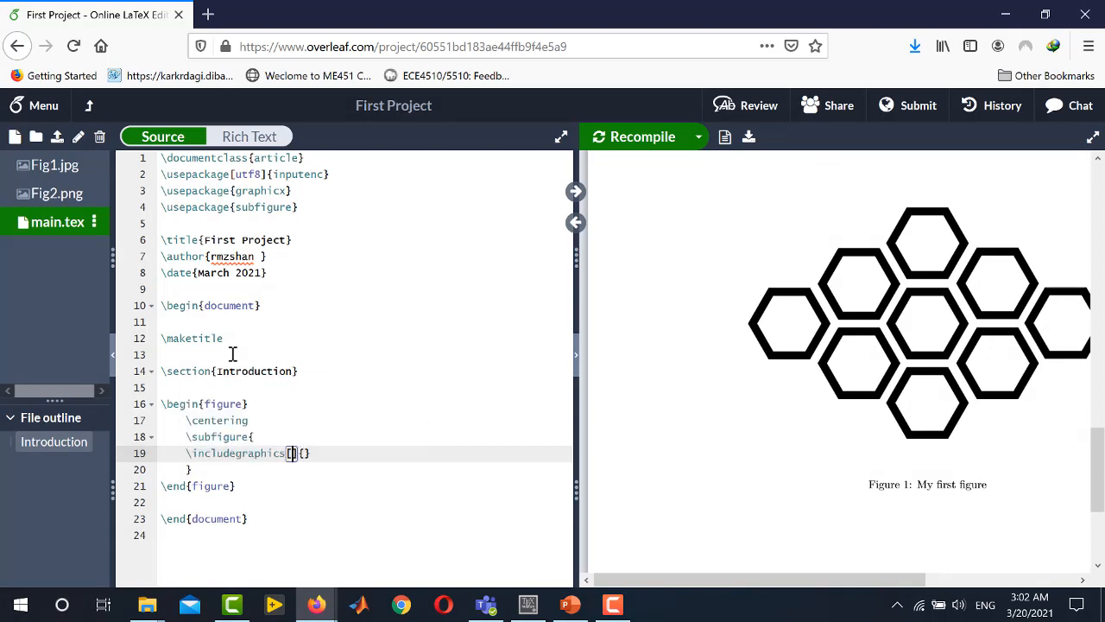
pyautogui.write('width')
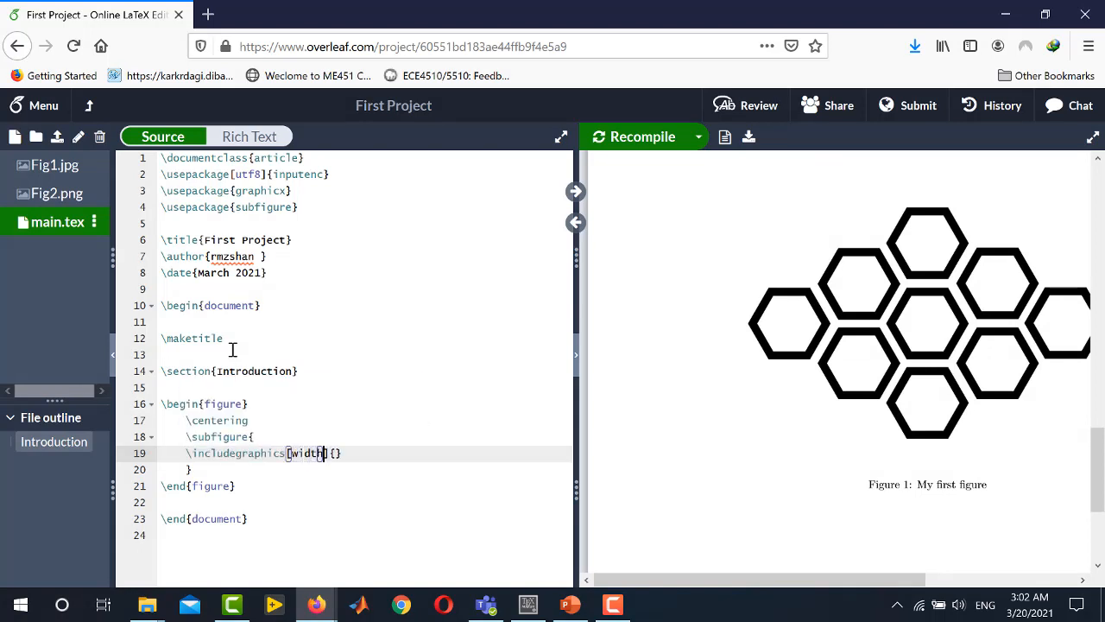
pyautogui.write('=\\linewidth')
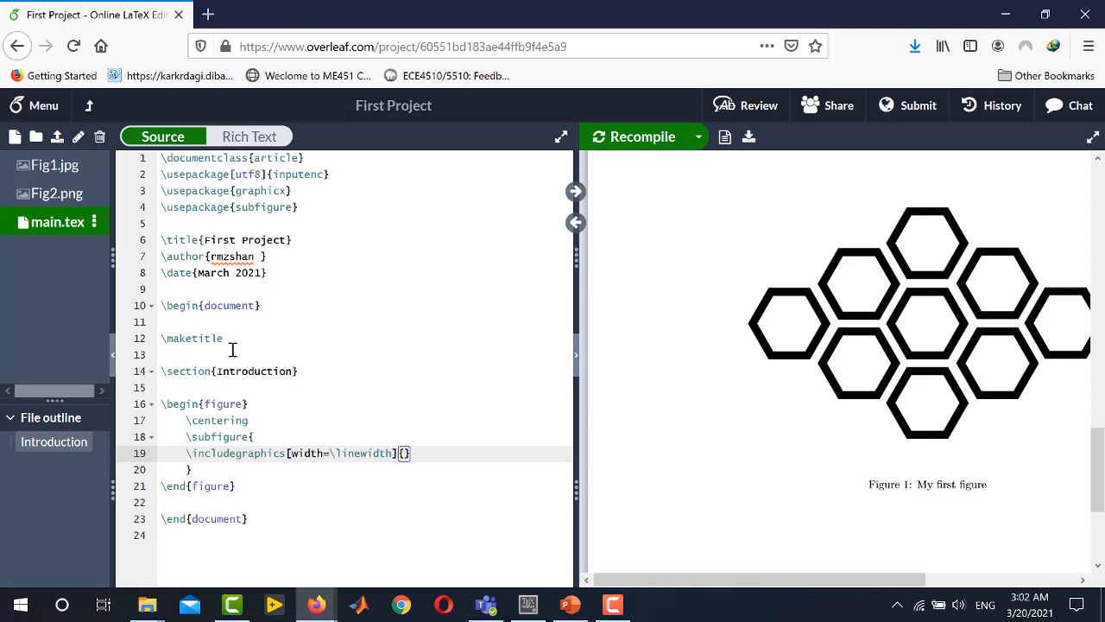
pyautogui.write('Fig1.')
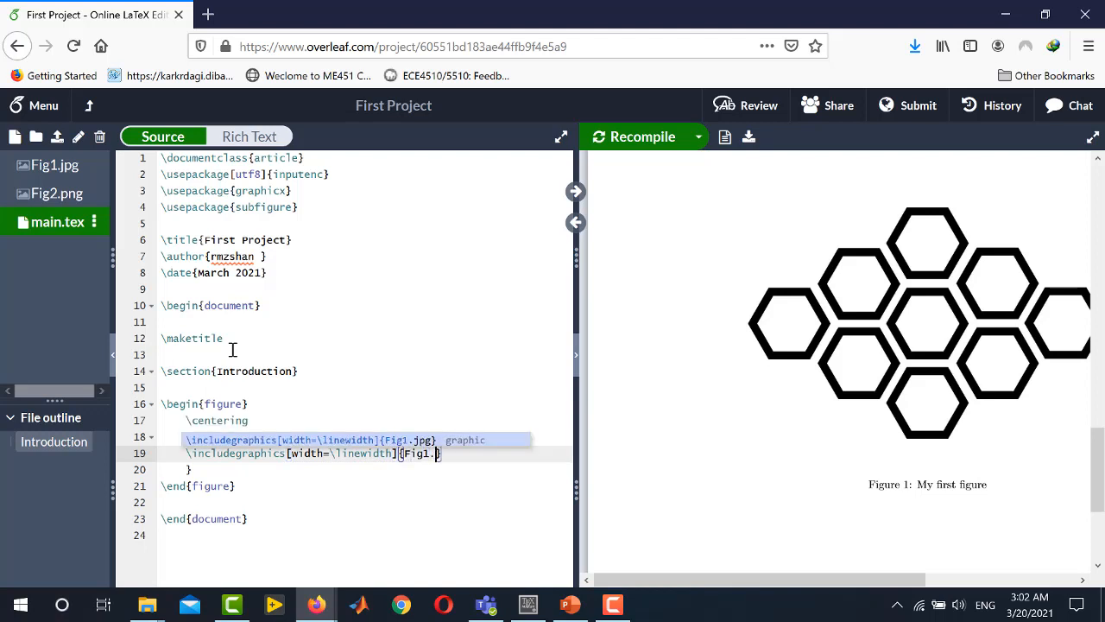
pyautogui.write('pg')
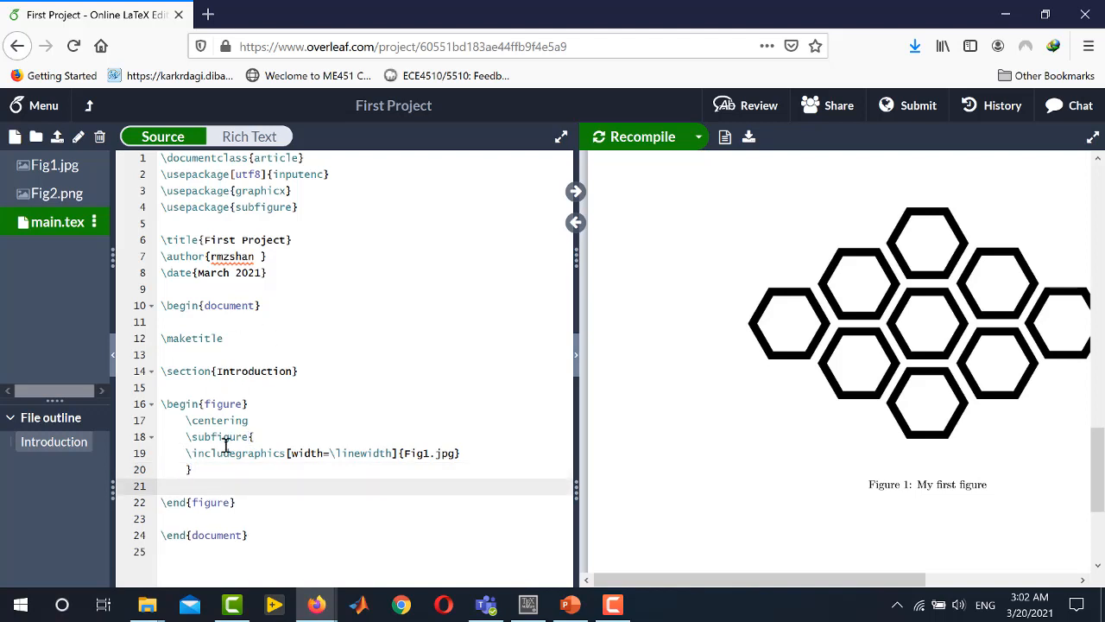
pyautogui.write('\\subj')
pyautogui.write('\\includegraphics[]{')
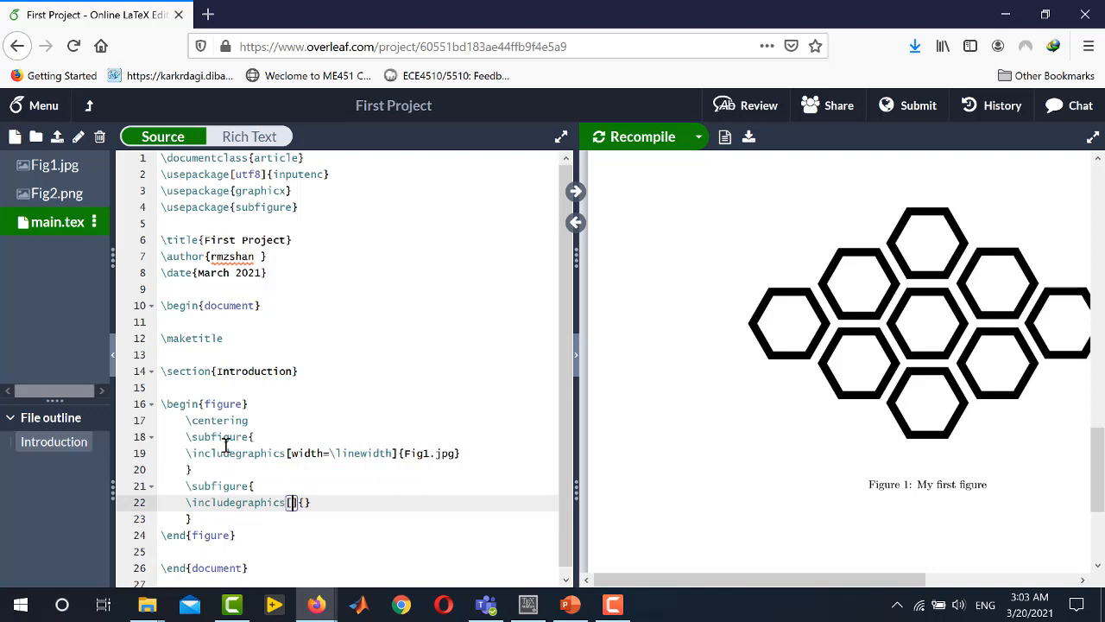
# - Give the second subfigure's Fig2.png image a width of \linewidth
pyautogui.write('width')
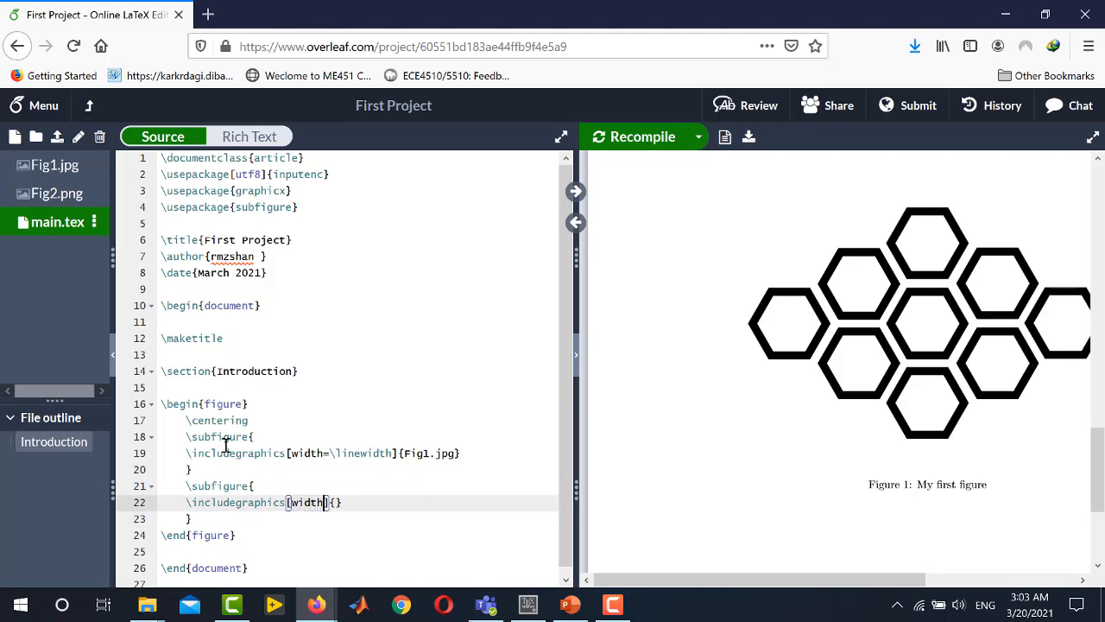
pyautogui.write('\\linewidth')
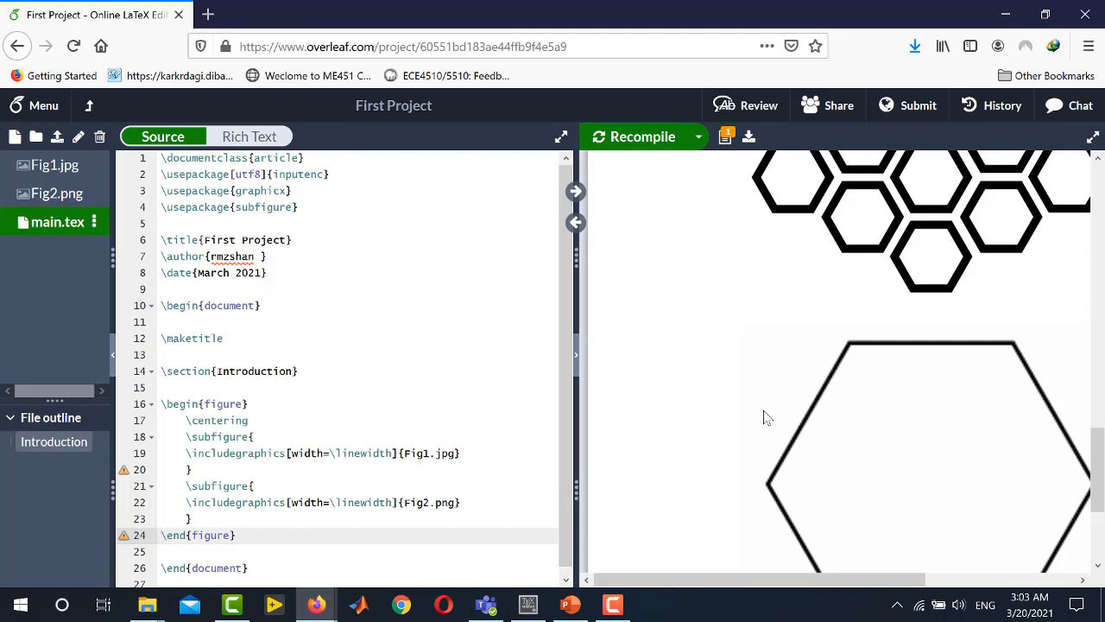
pyautogui.moveTo(884, 374)
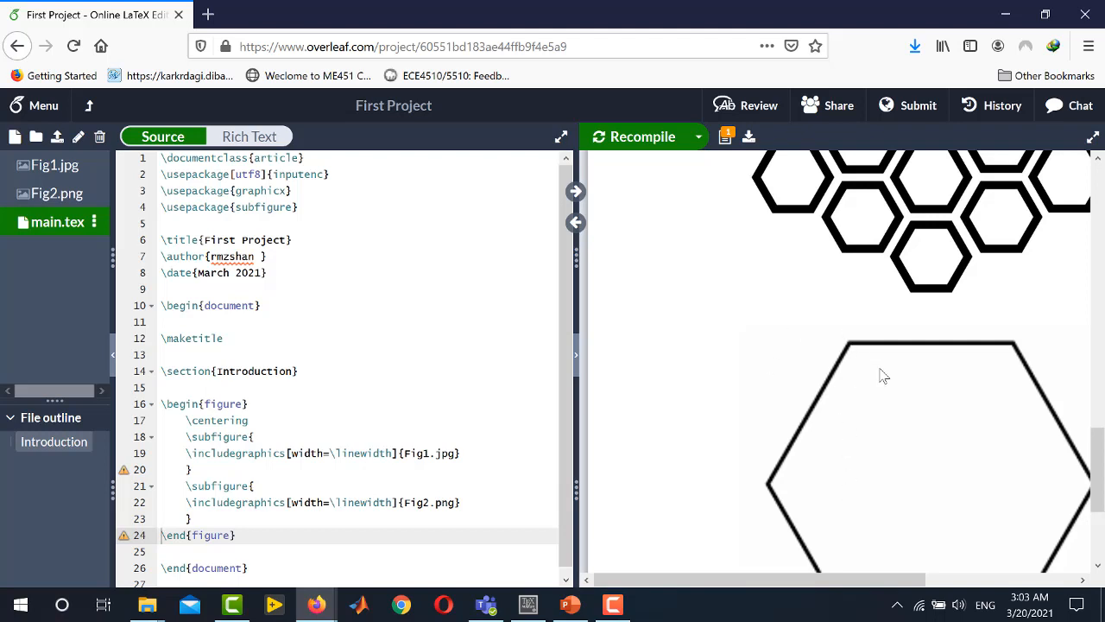
pyautogui.scroll(-3)
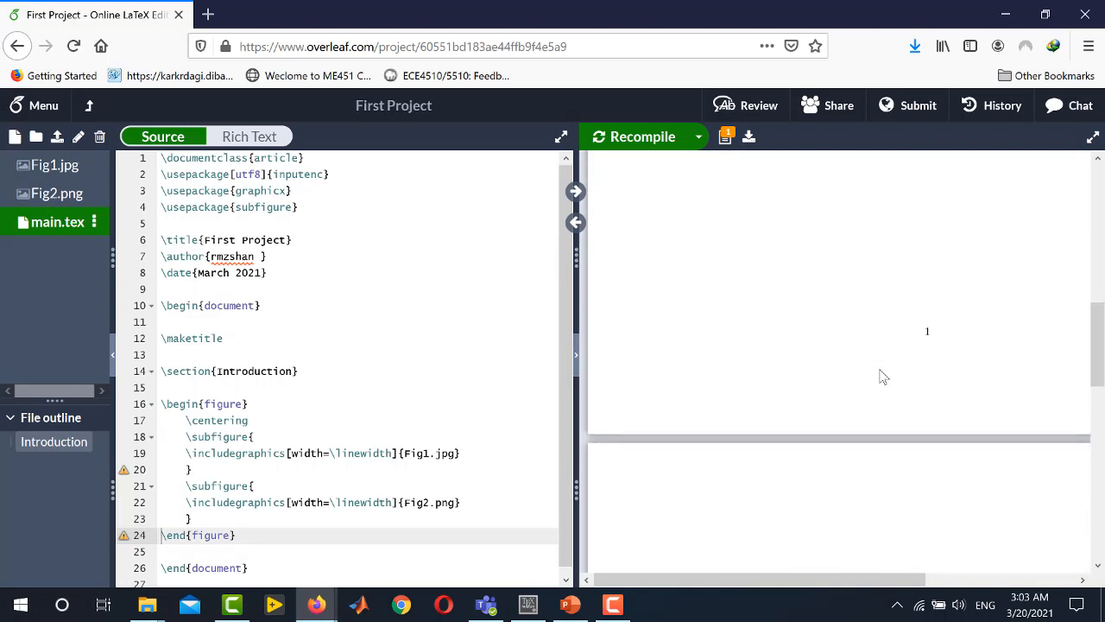
pyautogui.scroll(-3)
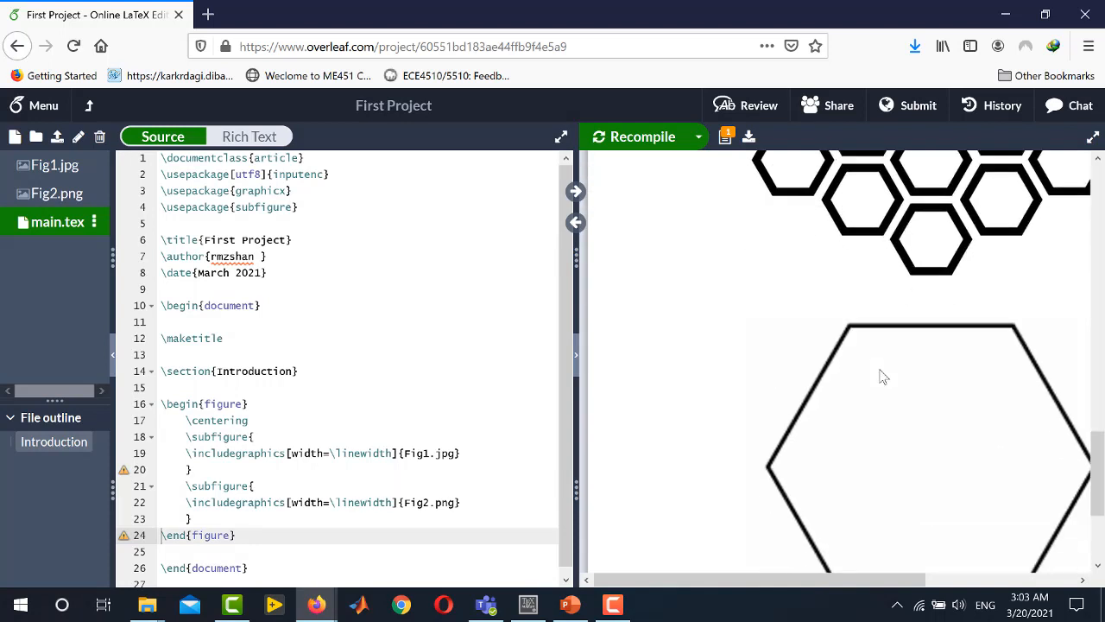
pyautogui.scroll(-3)
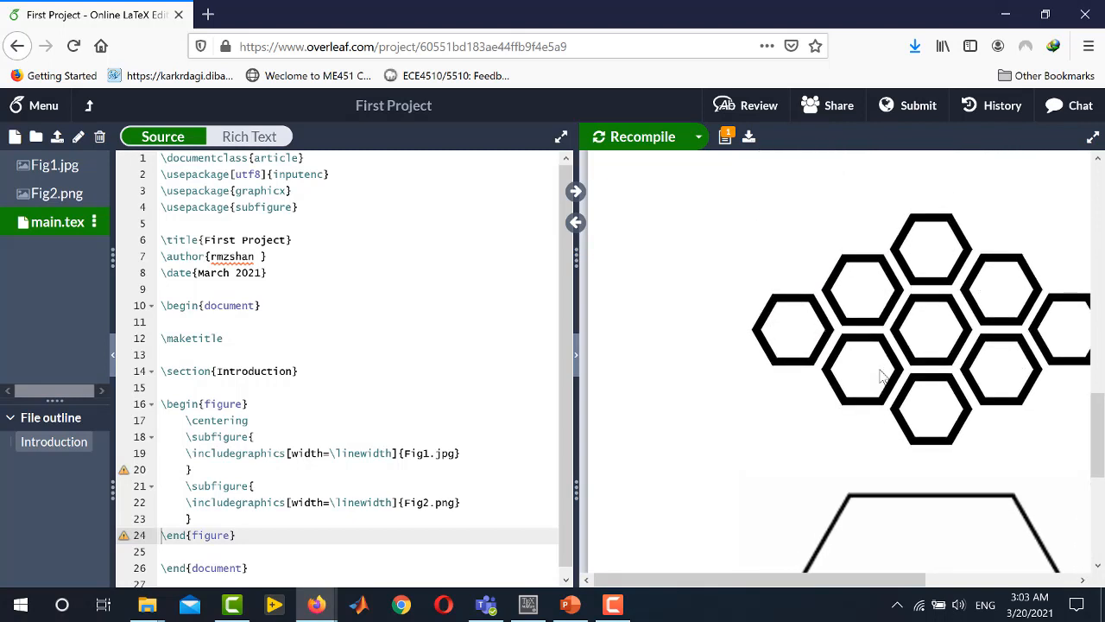
pyautogui.moveTo(604, 450)
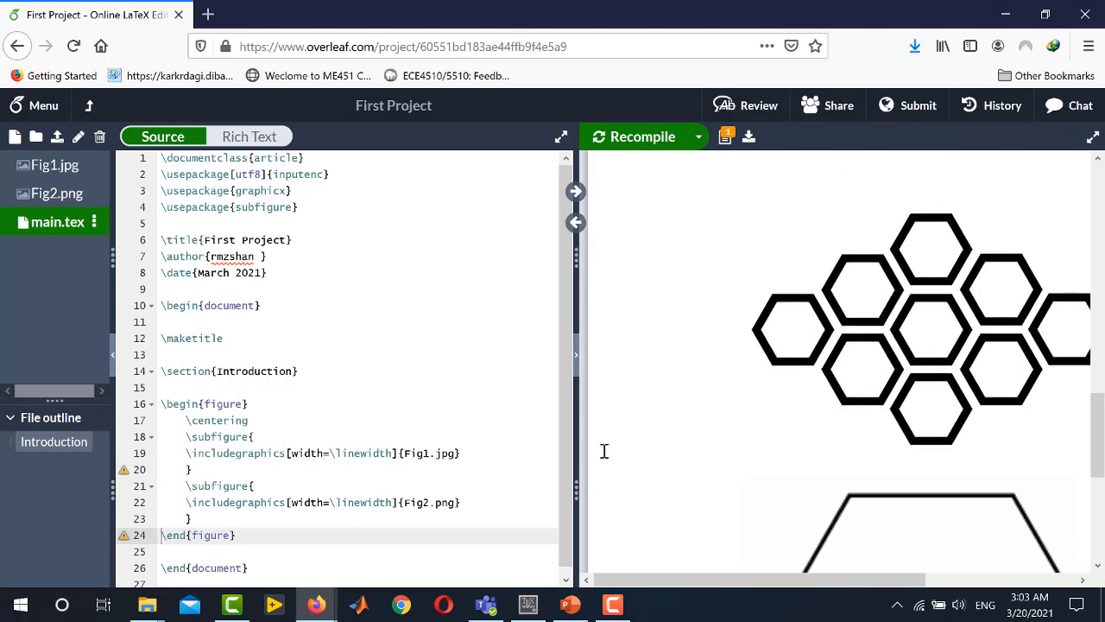
pyautogui.moveTo(291, 460)
pyautogui.write('[')
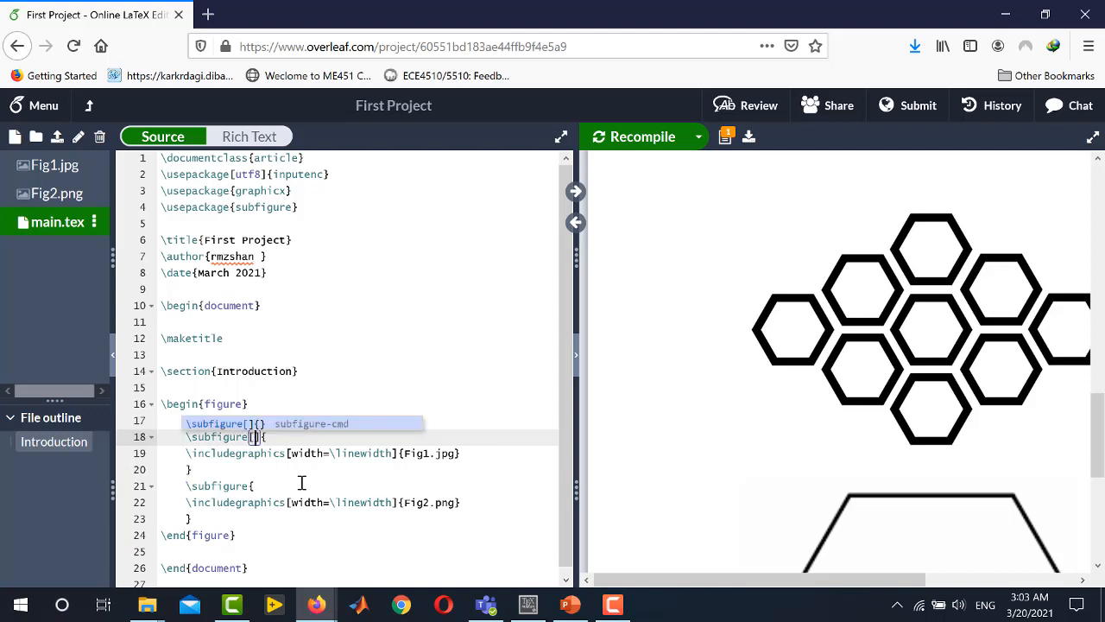
# - Add subcaptions Fig1a and Fig1b to the two subfigures and zoom out the preview
pyautogui.write('Fig1')
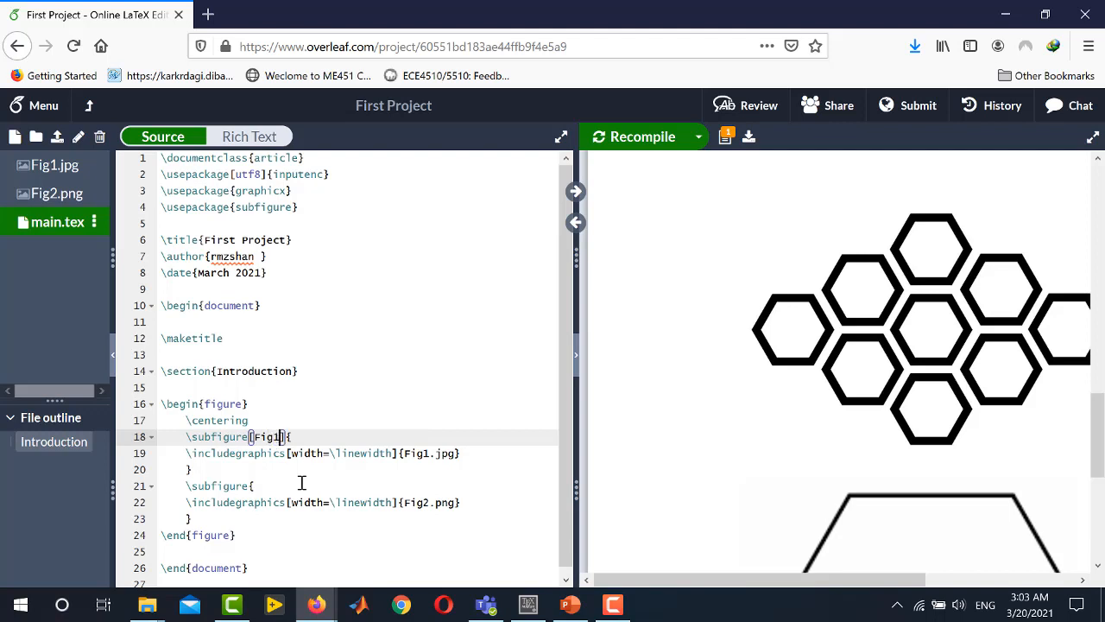
pyautogui.write('a')
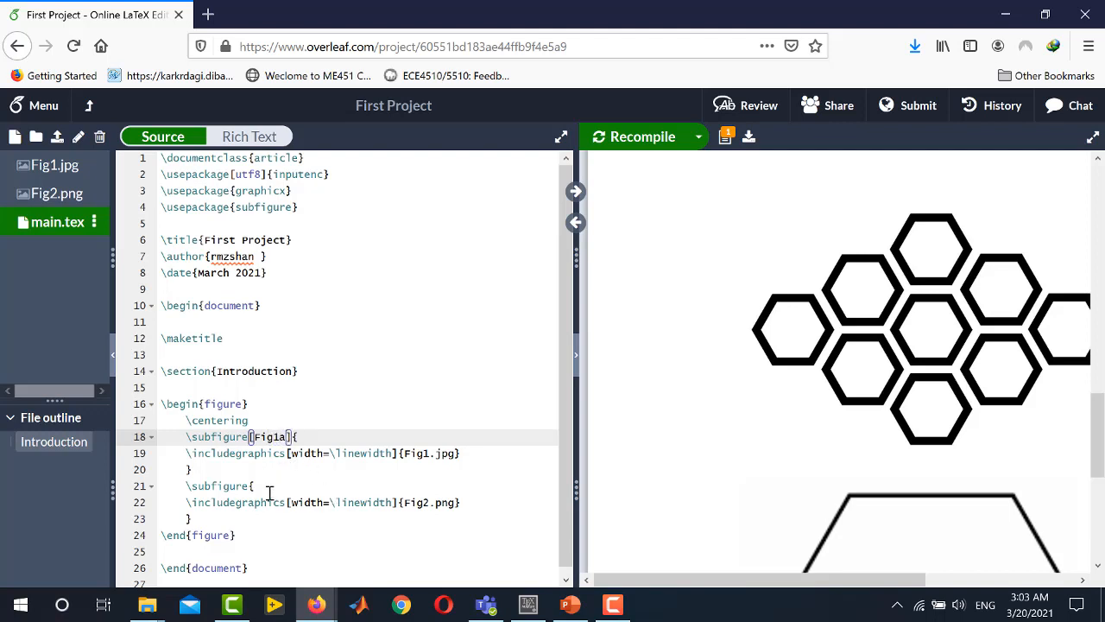
pyautogui.click(255, 485)
pyautogui.write('[Fig1b]')
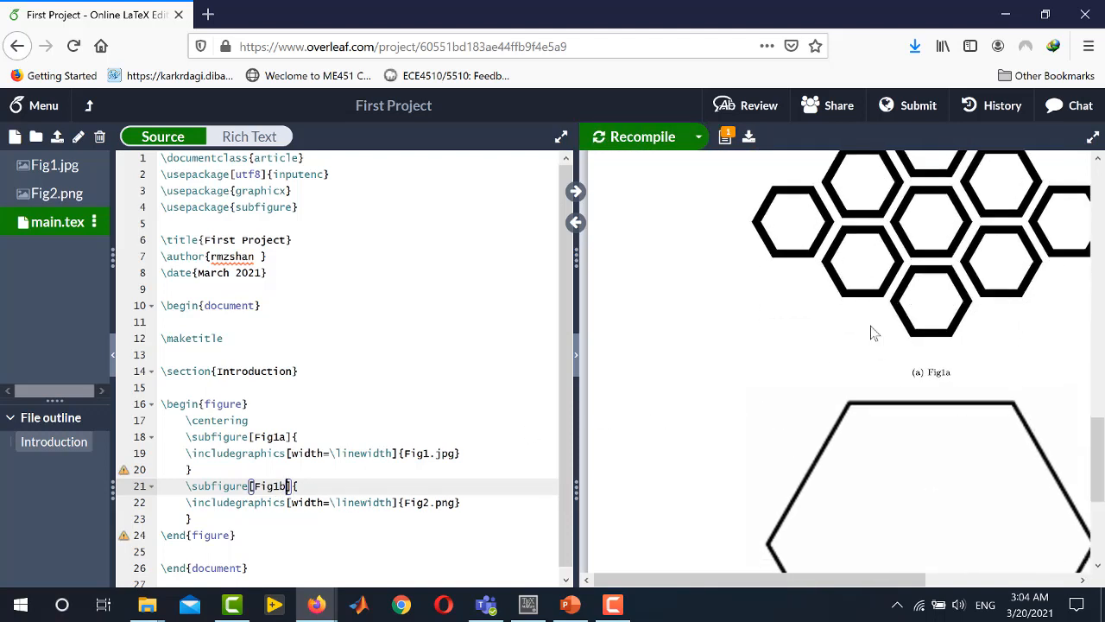
pyautogui.moveTo(906, 384)
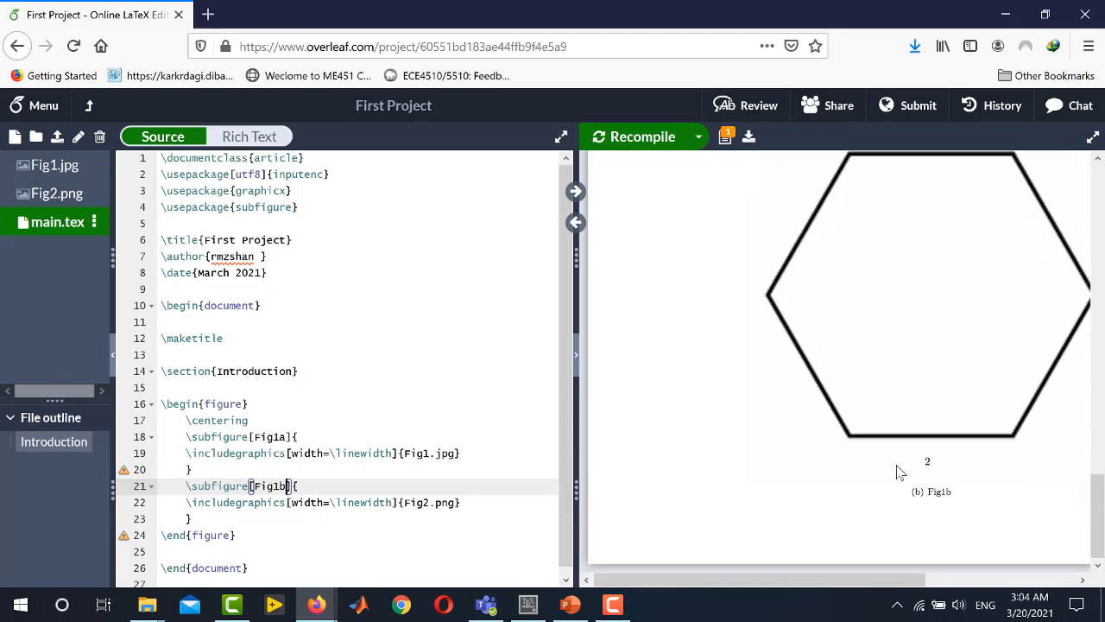
pyautogui.click(761, 180)
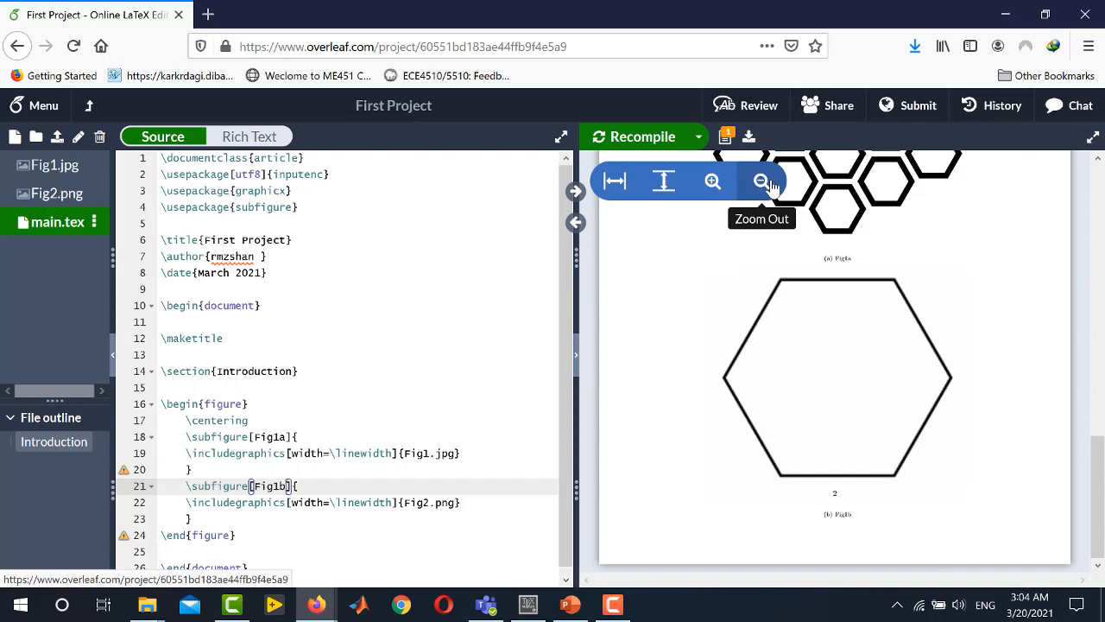
pyautogui.click(762, 181)
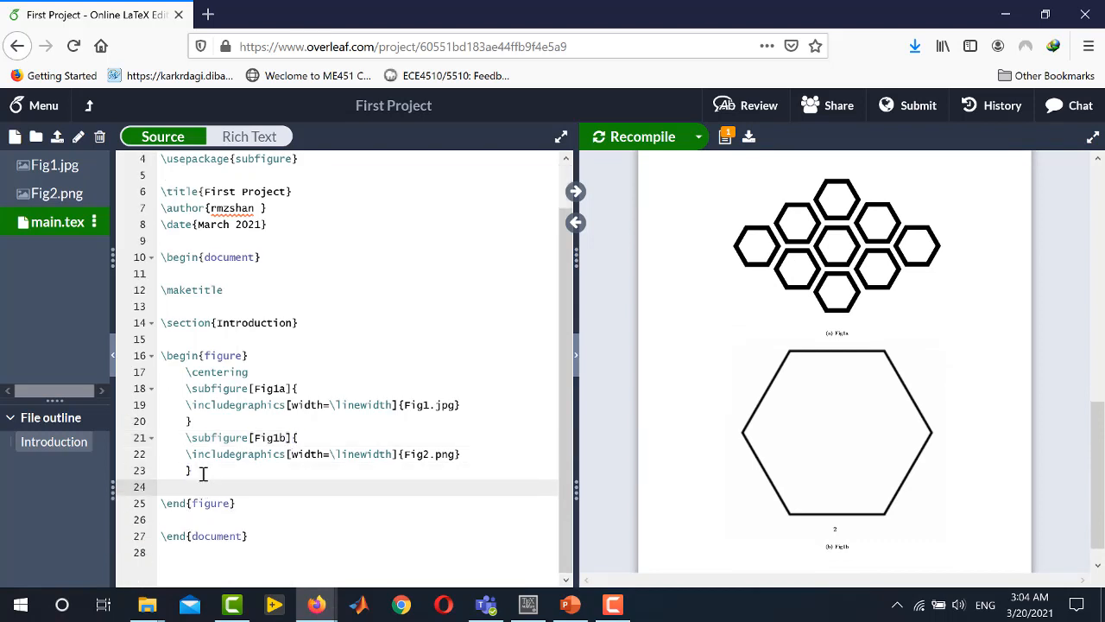
# - Add \caption{Main Caption} after the second subfigure and recompile the PDF
pyautogui.write('\\caption{Main')
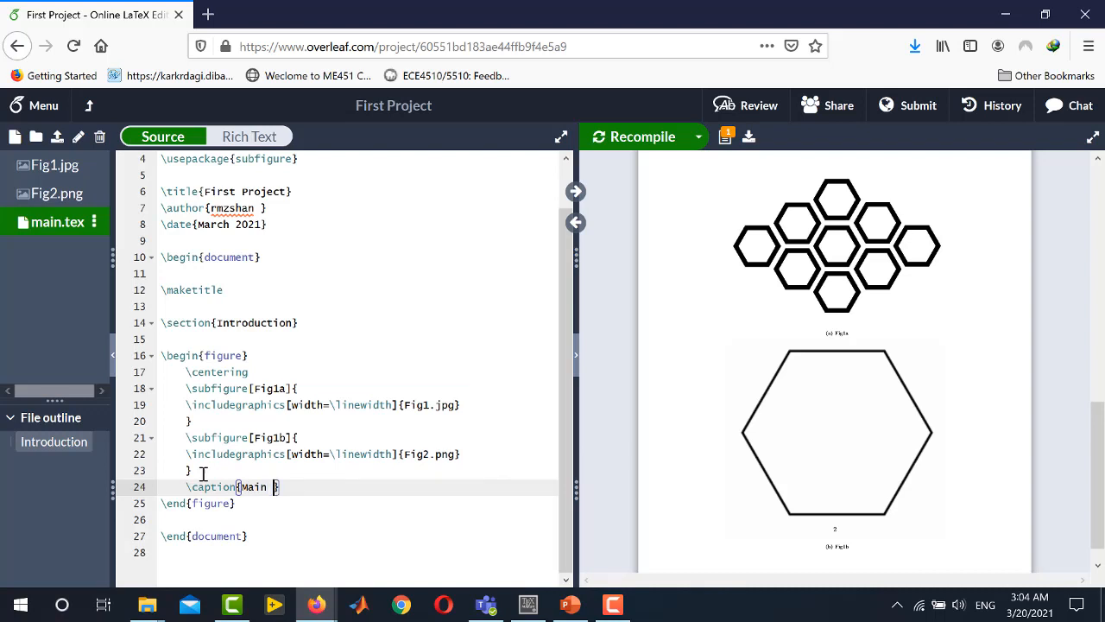
pyautogui.write('Caption')
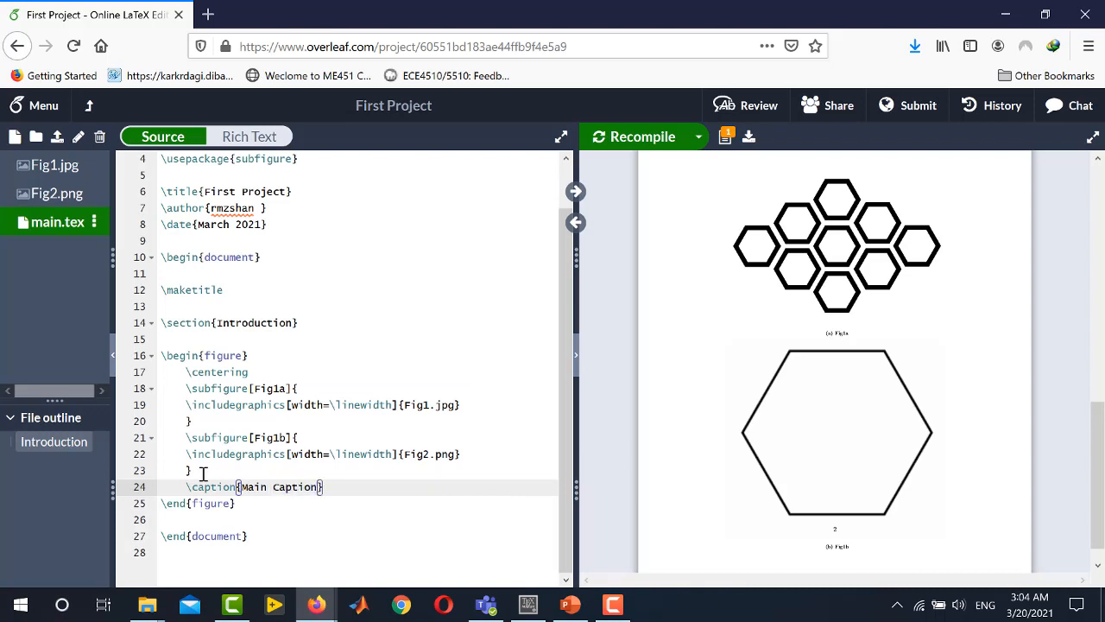
pyautogui.click(641, 137)
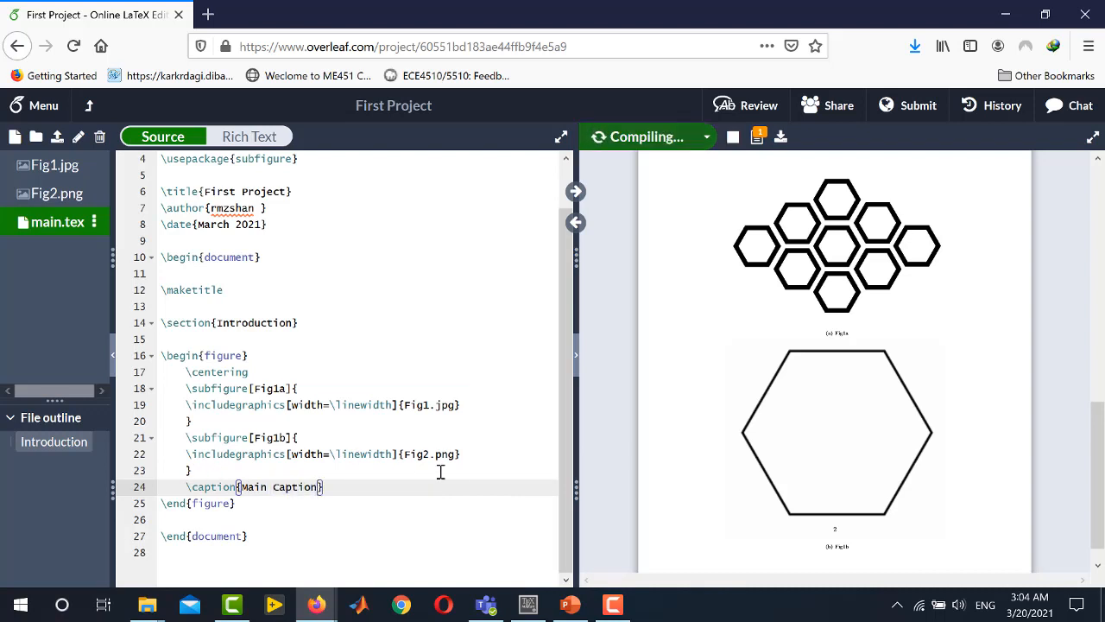